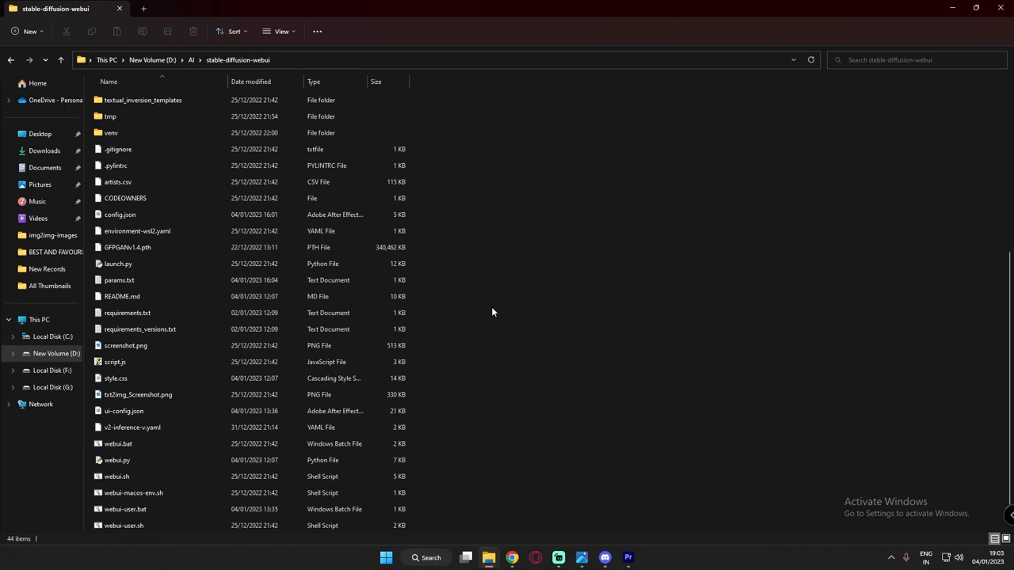
# Step: Open webui-user.bat in Notepad++ through the file's 'Show more options' context menu
pyautogui.click(138, 395)
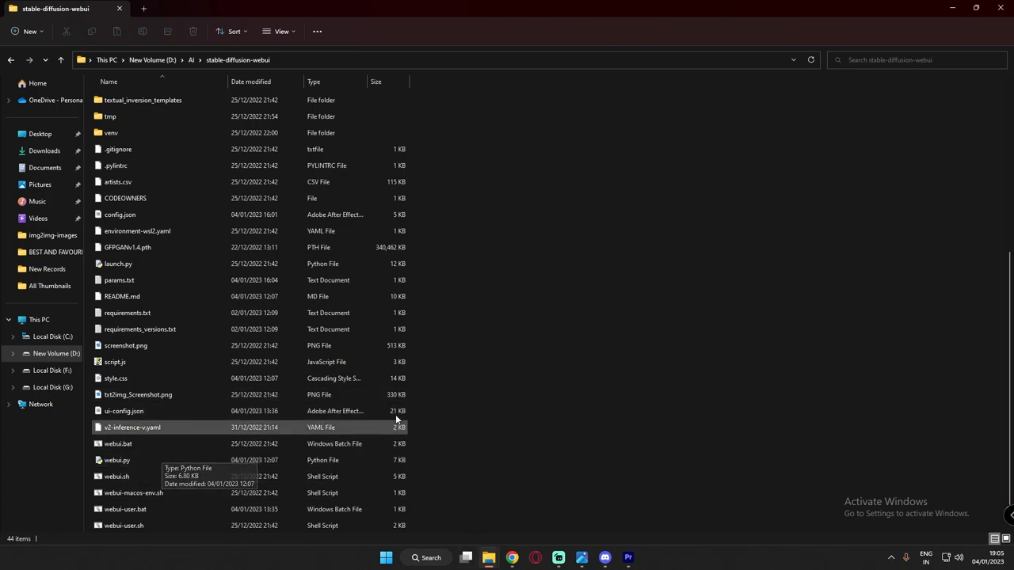
pyautogui.moveTo(535, 413)
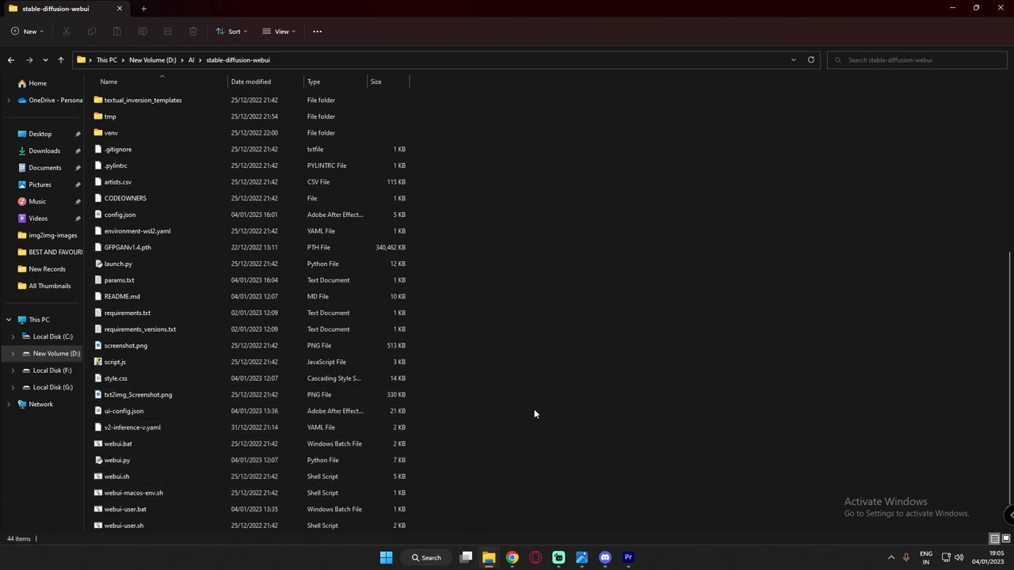
pyautogui.moveTo(526, 410)
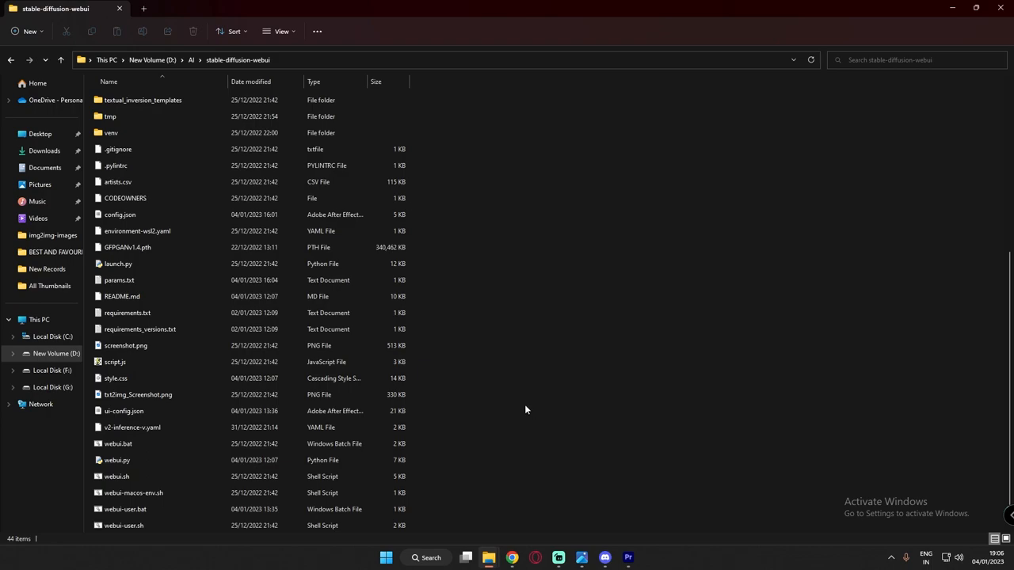
pyautogui.moveTo(495, 392)
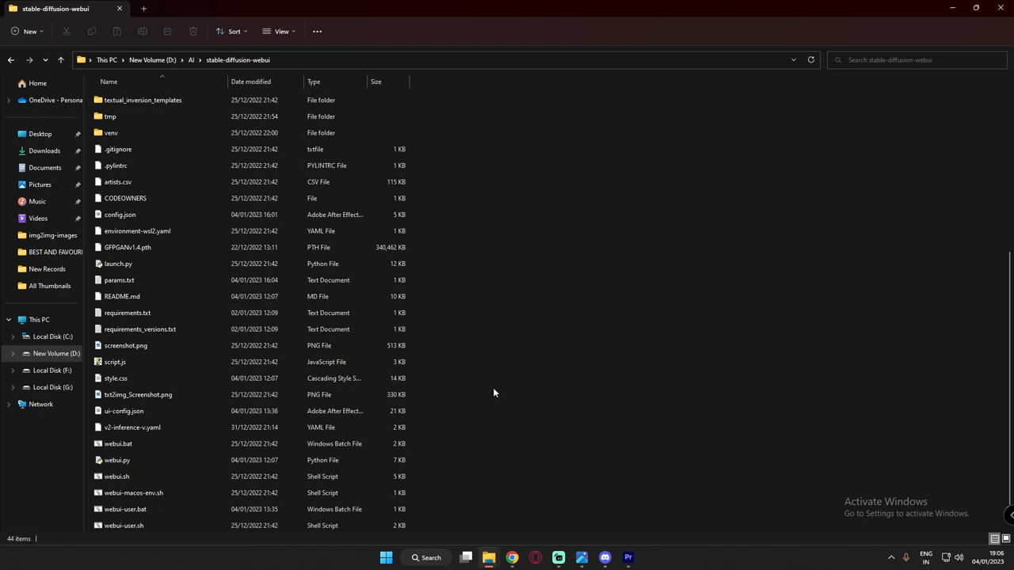
pyautogui.moveTo(492, 392)
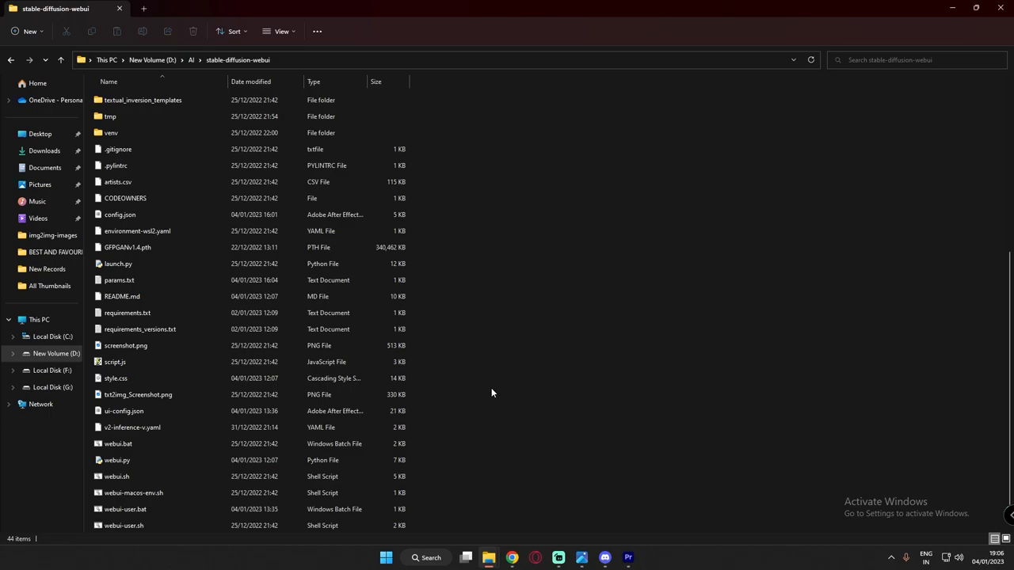
pyautogui.click(132, 509)
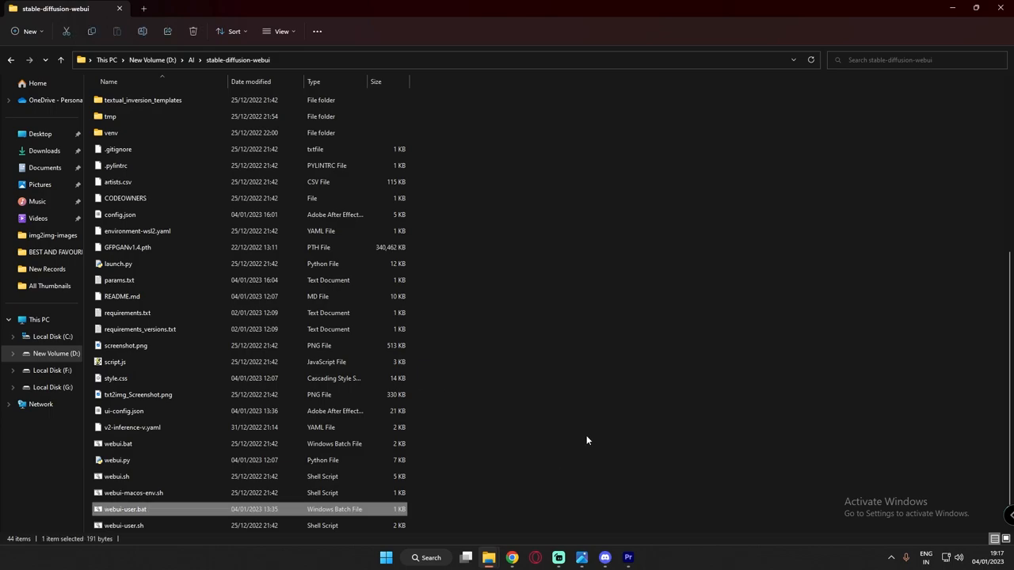
pyautogui.moveTo(509, 558)
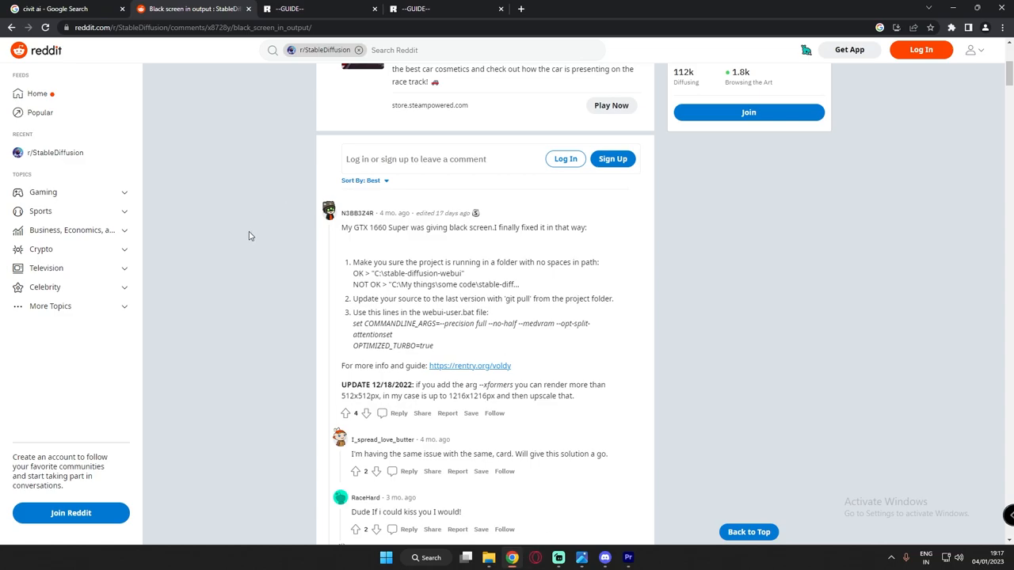
pyautogui.moveTo(421, 339)
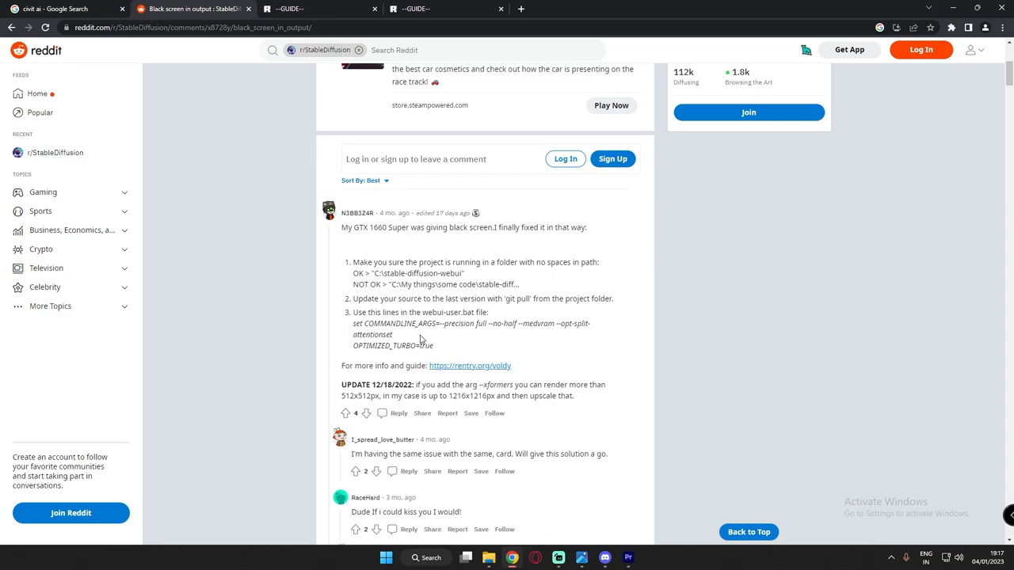
pyautogui.moveTo(394, 340)
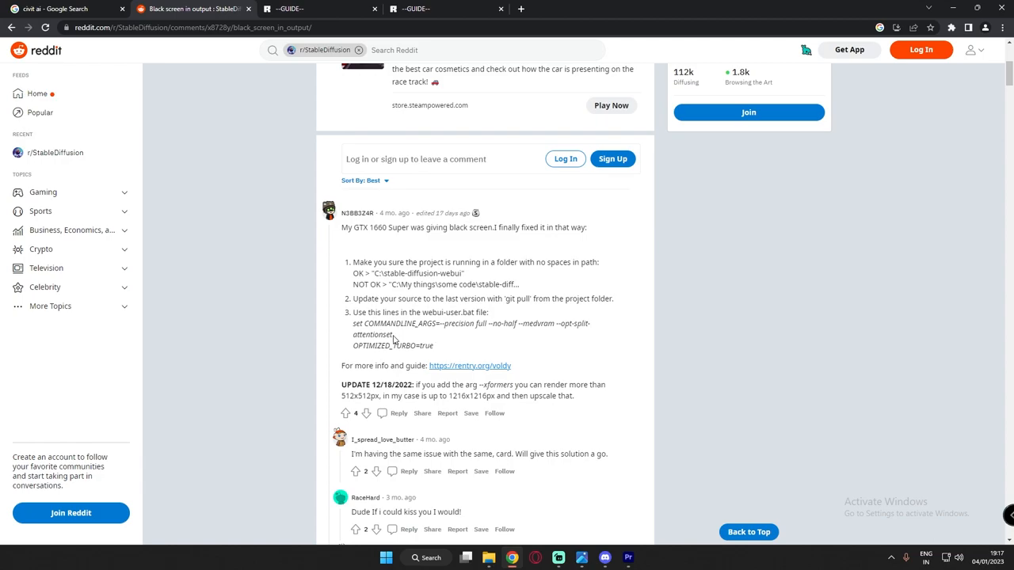
pyautogui.moveTo(353, 330)
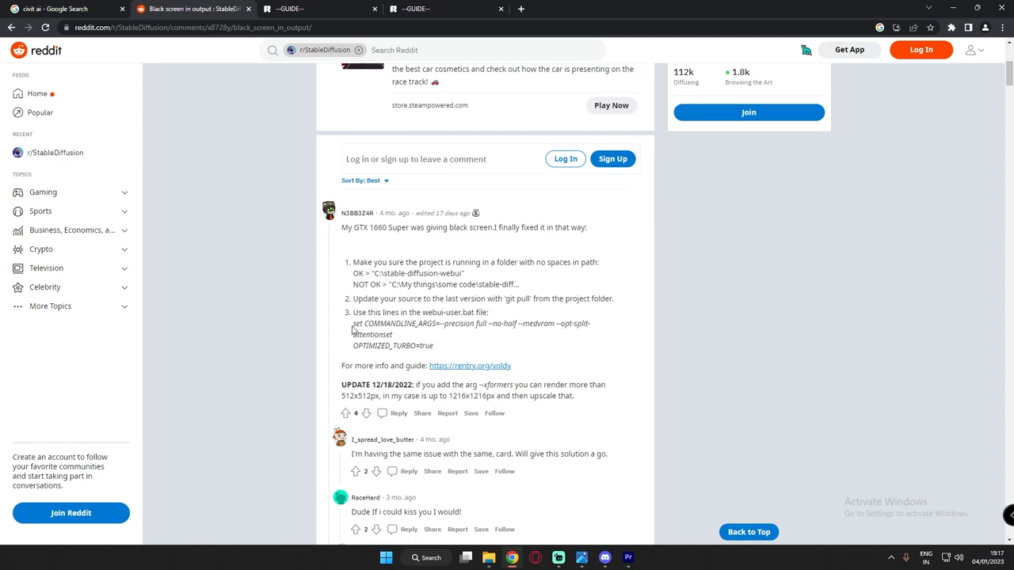
pyautogui.moveTo(522, 317)
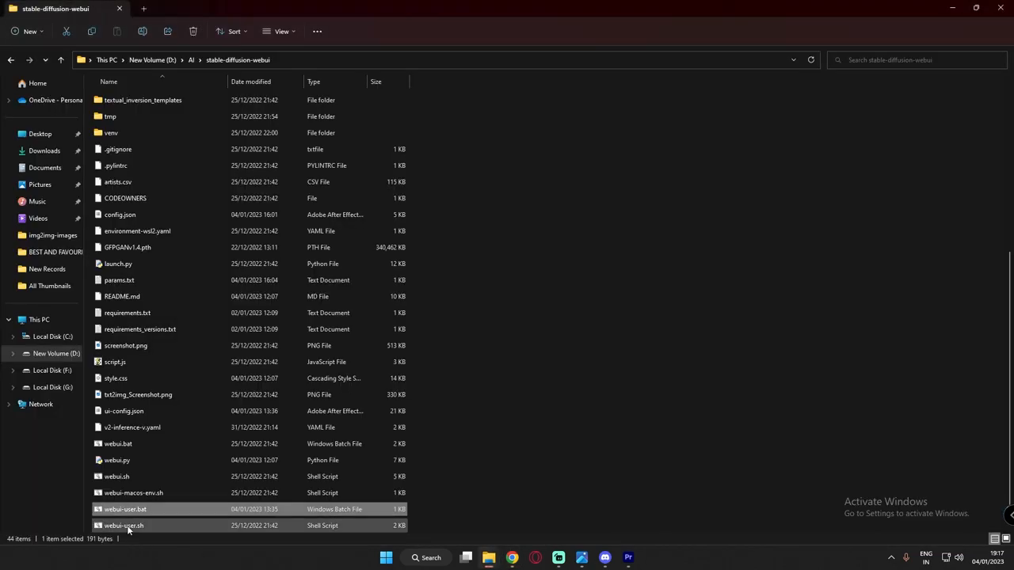
pyautogui.click(125, 510)
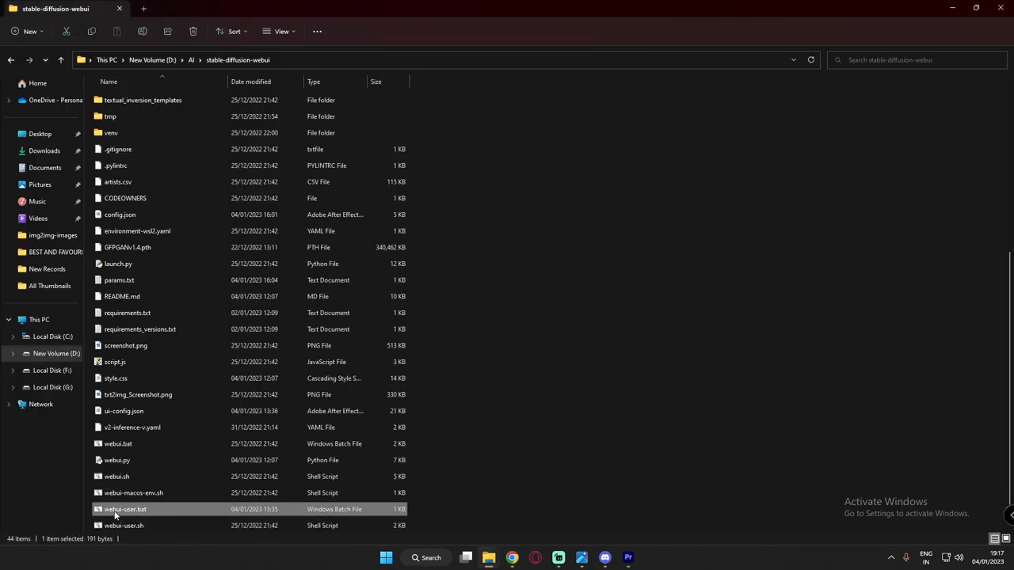
pyautogui.rightClick(119, 508)
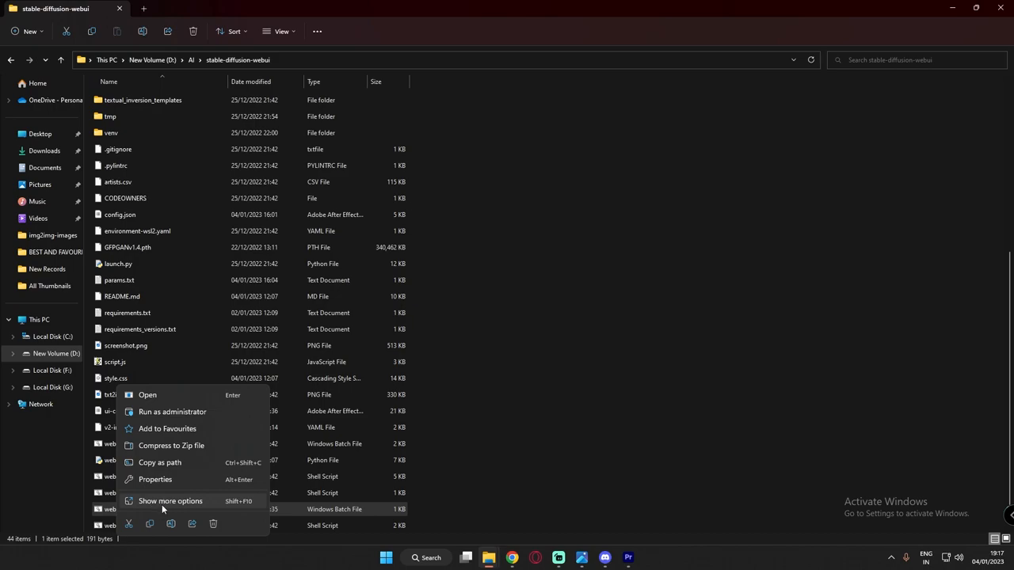
pyautogui.click(169, 500)
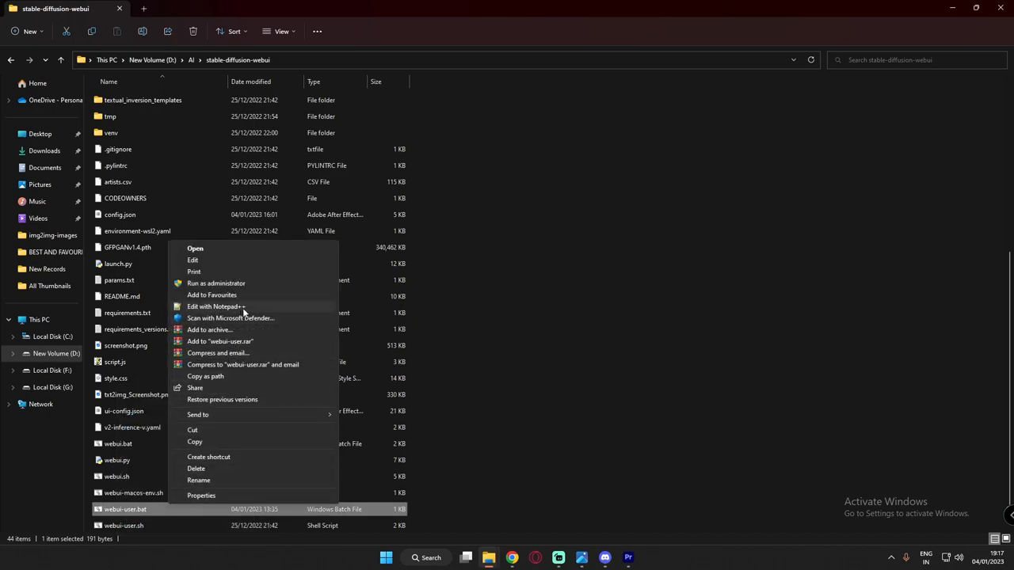
pyautogui.moveTo(208, 276)
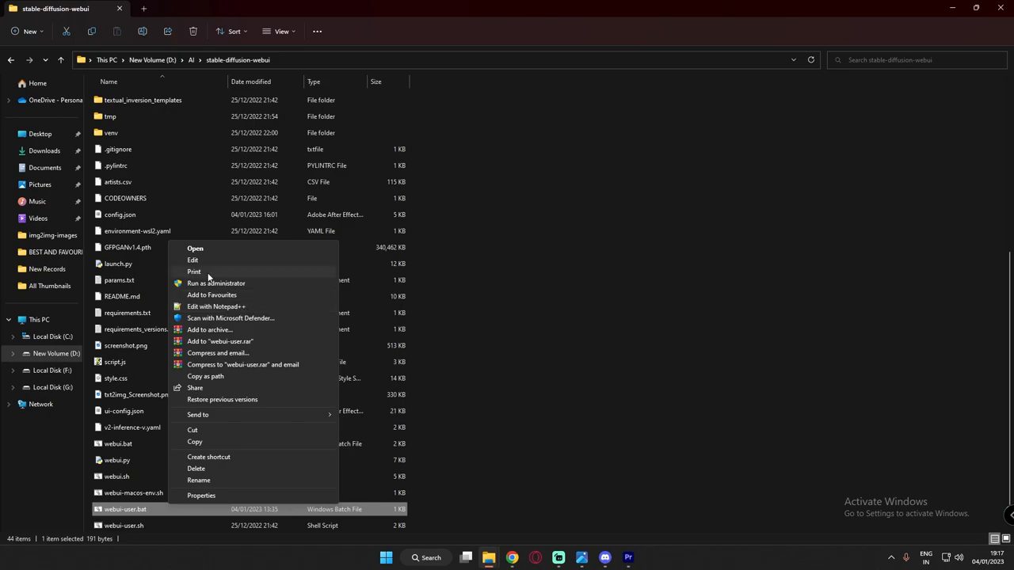
pyautogui.moveTo(198, 260)
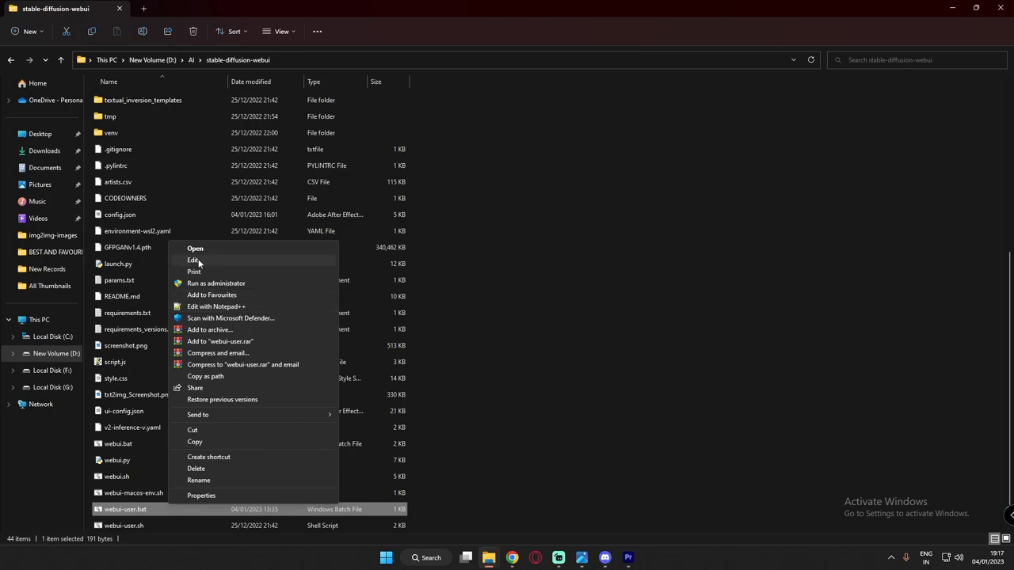
pyautogui.moveTo(225, 307)
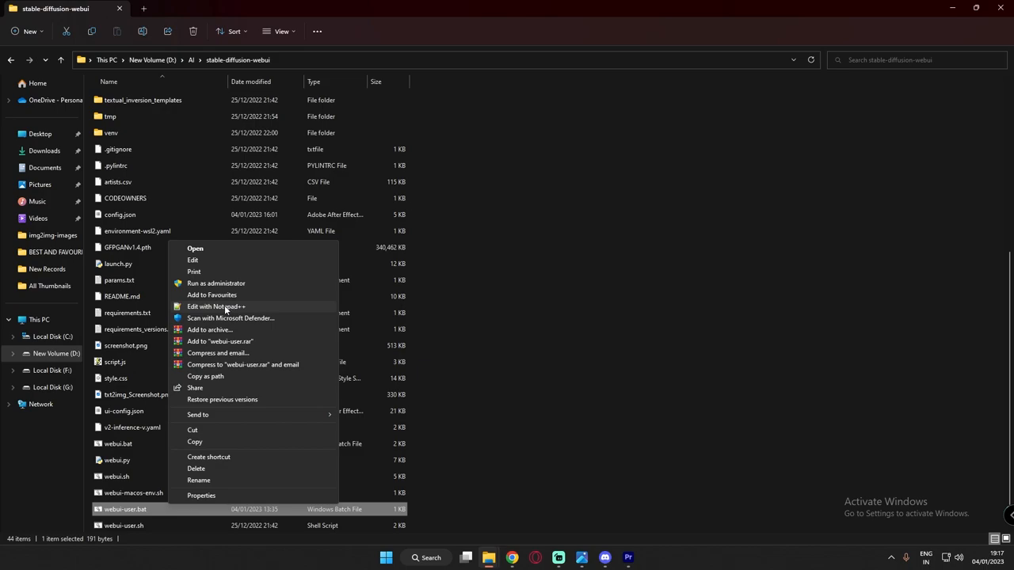
pyautogui.click(215, 307)
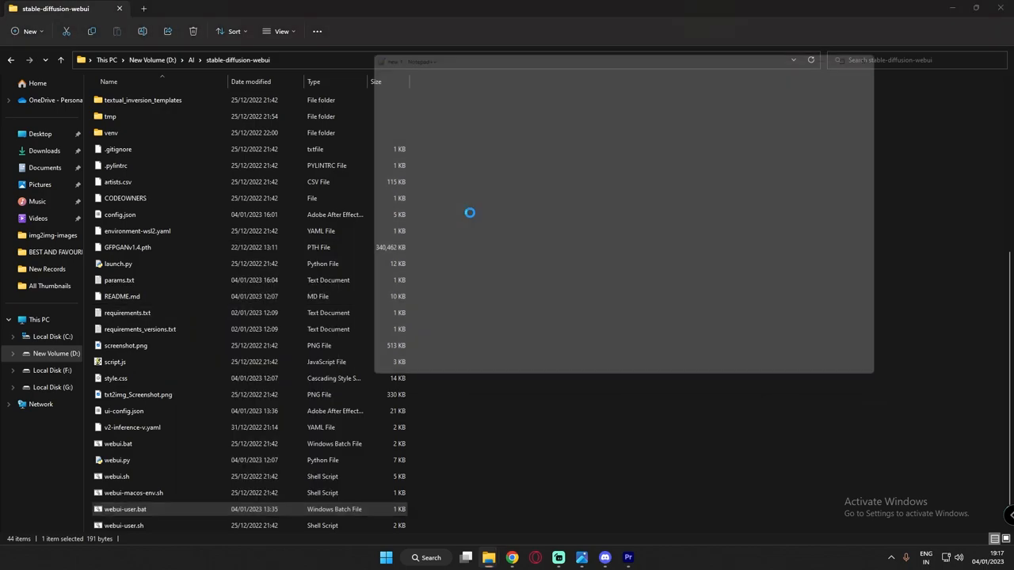
# Step: Confirm the --precision full, --no-half and --medvram args, launch the web UI, and copy 127.0.0.1:7860
pyautogui.doubleClick(125, 509)
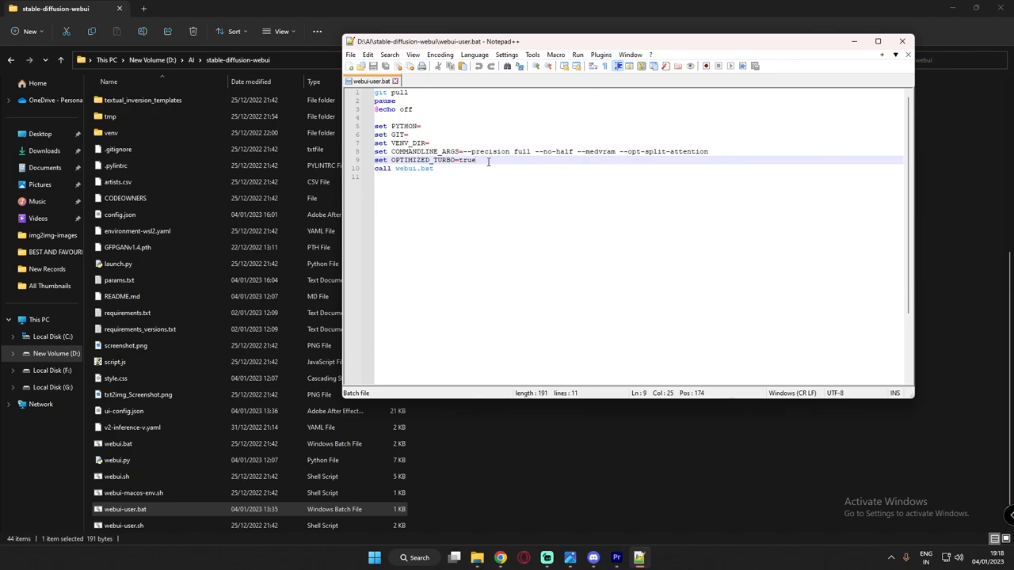
pyautogui.click(347, 55)
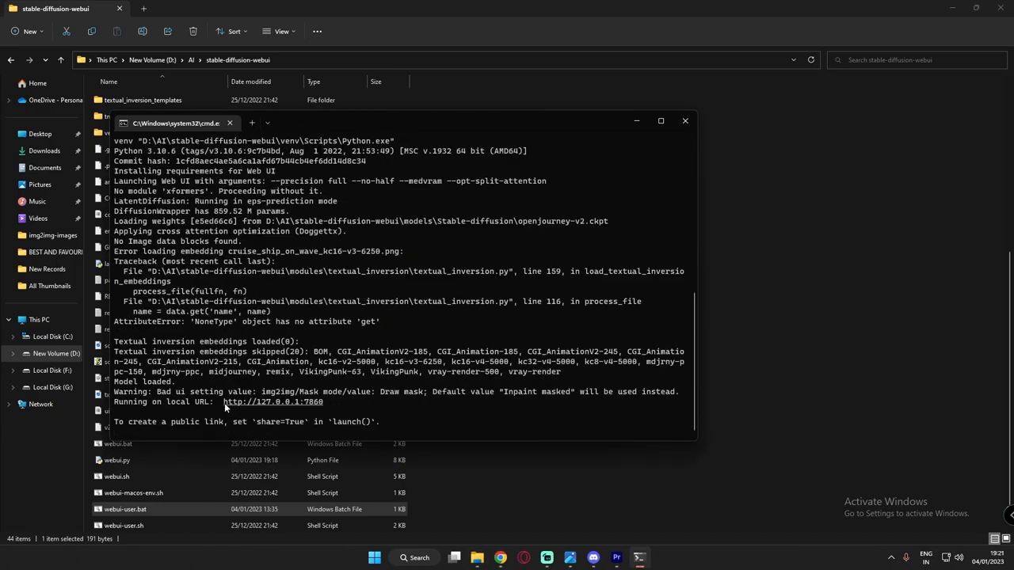
pyautogui.doubleClick(273, 401)
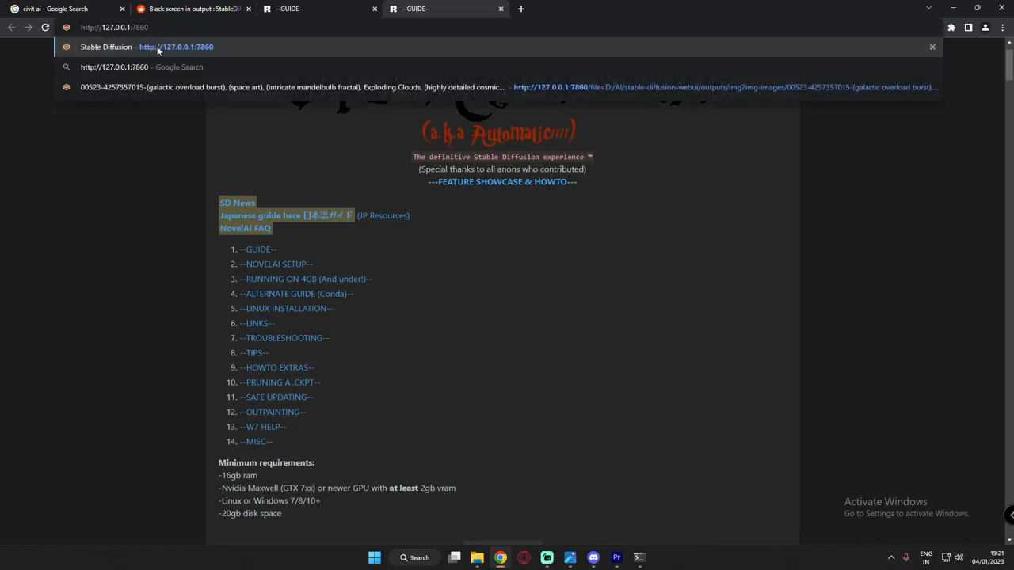
# Step: Open the local web UI and load the v2-1_768-nonema-pruned.ckpt checkpoint
pyautogui.click(159, 47)
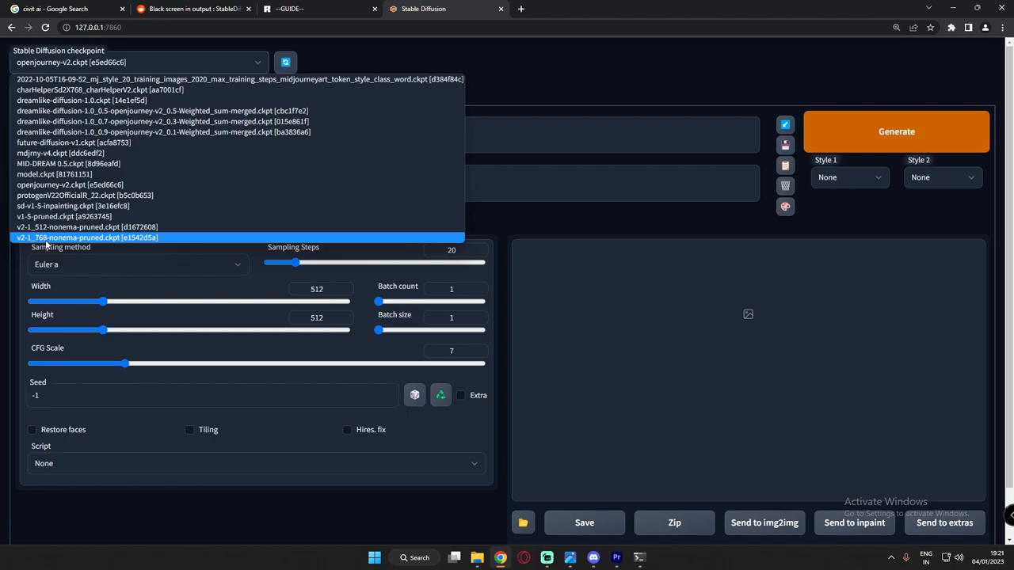
pyautogui.click(87, 237)
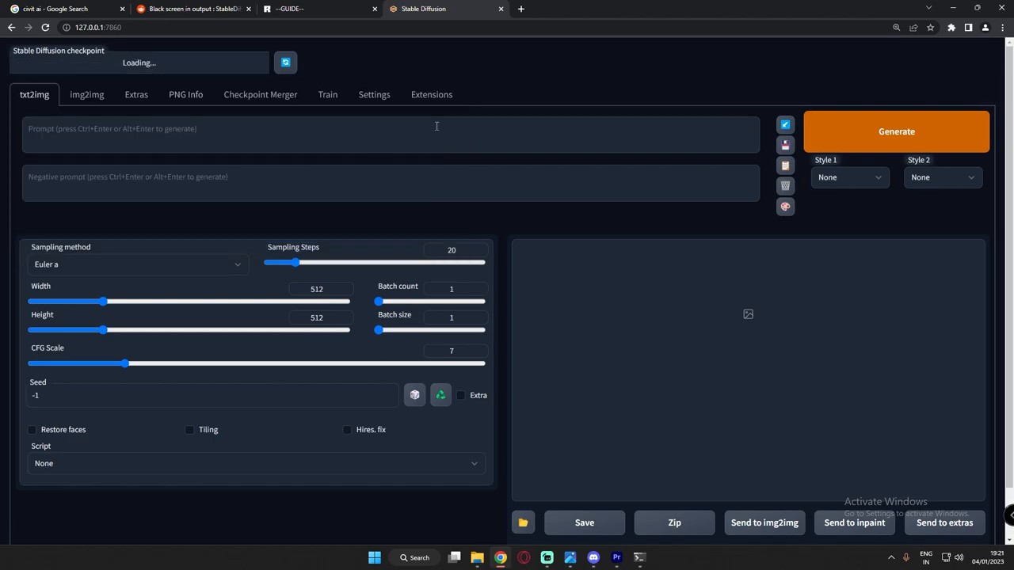
pyautogui.moveTo(183, 60)
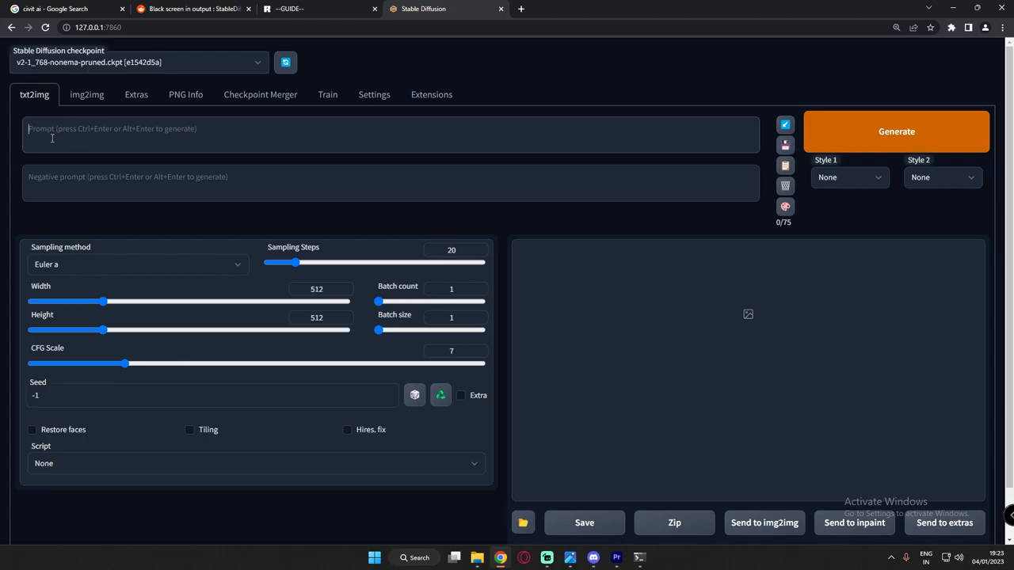
# Step: Generate an image from 'a handsome man with long hairs and sunglasses' and view it enlarged
pyautogui.write('a handsome man with')
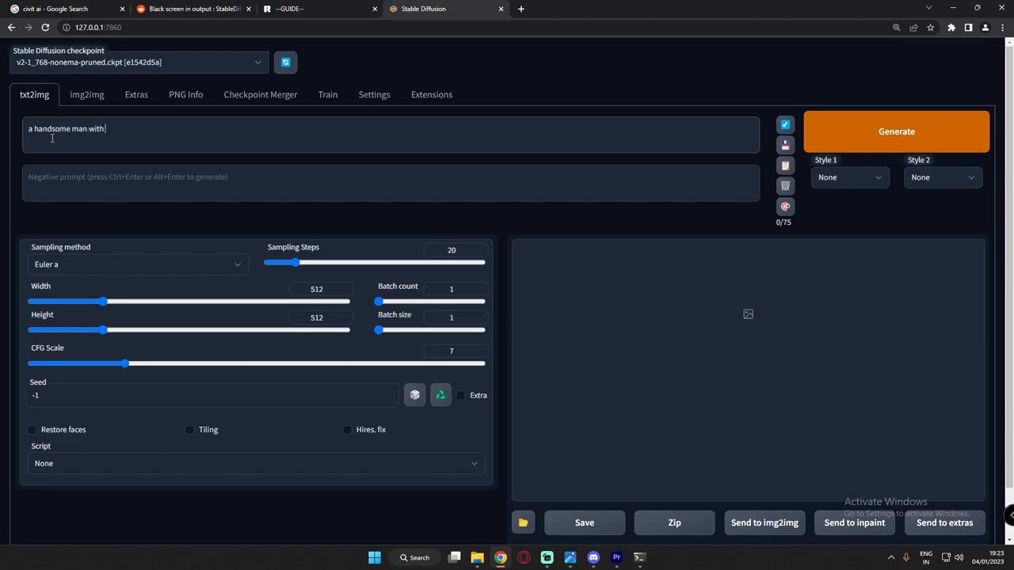
pyautogui.write('long h')
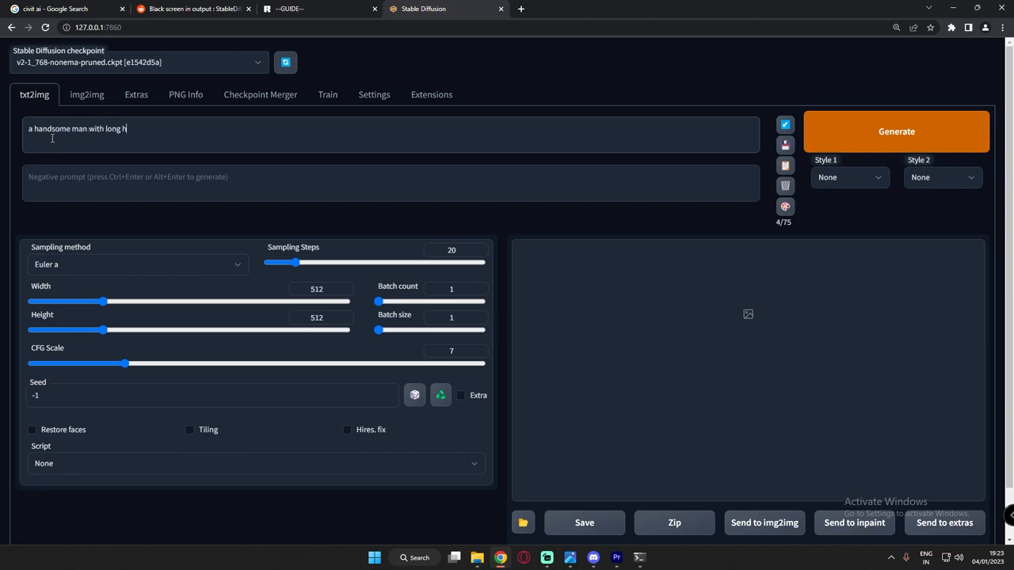
pyautogui.write('airs an')
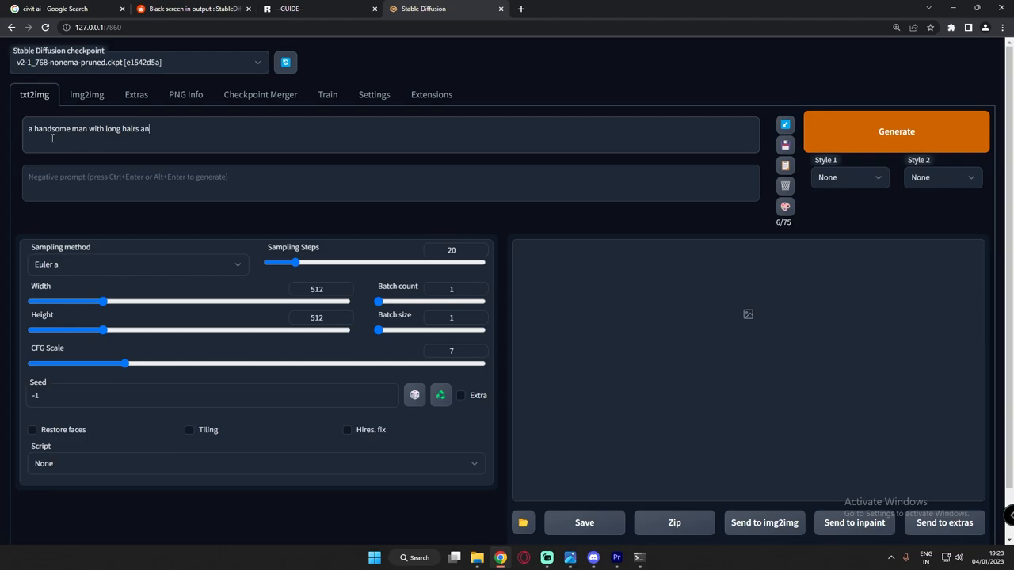
pyautogui.write('d sunglass')
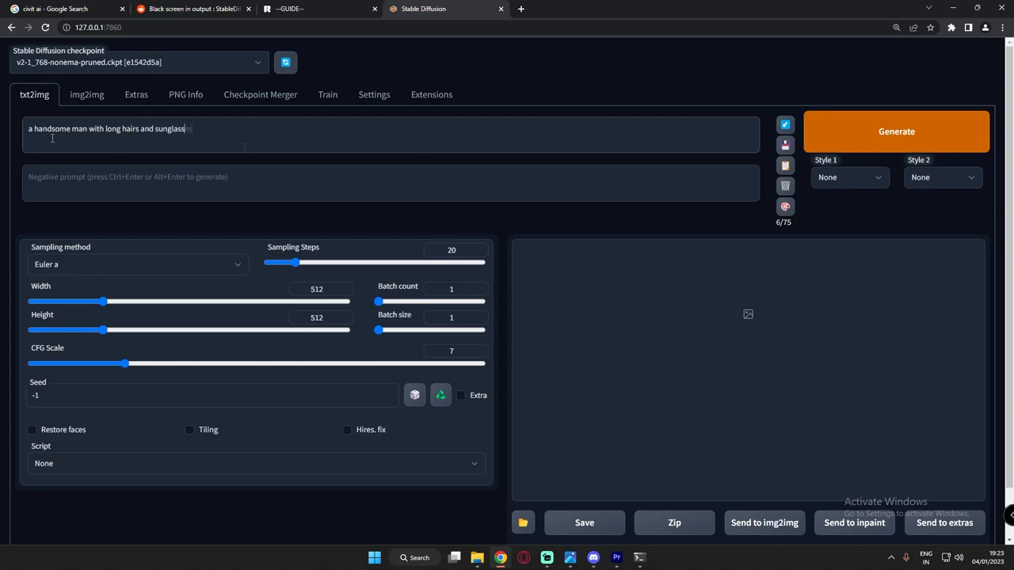
pyautogui.click(897, 130)
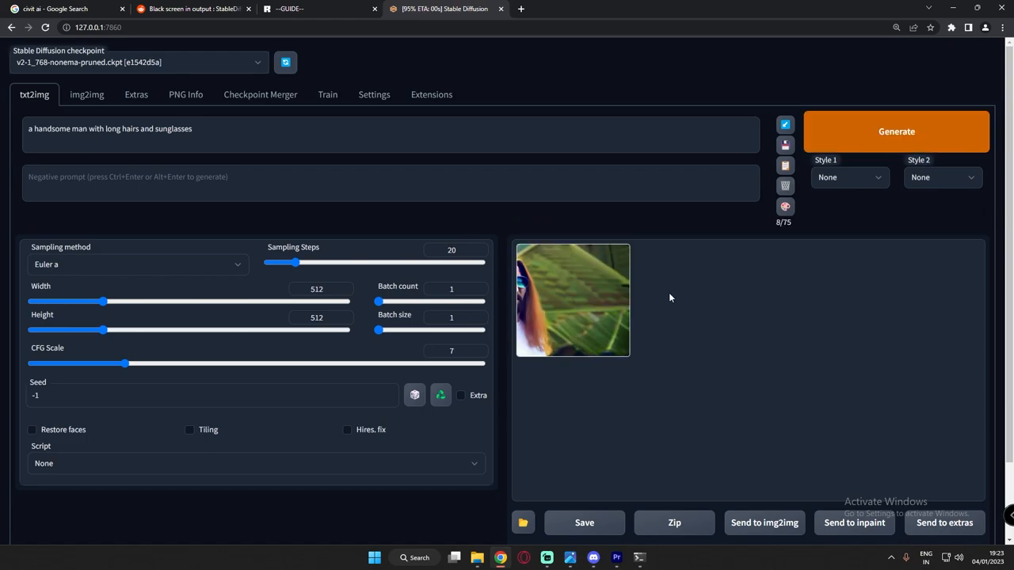
pyautogui.click(572, 300)
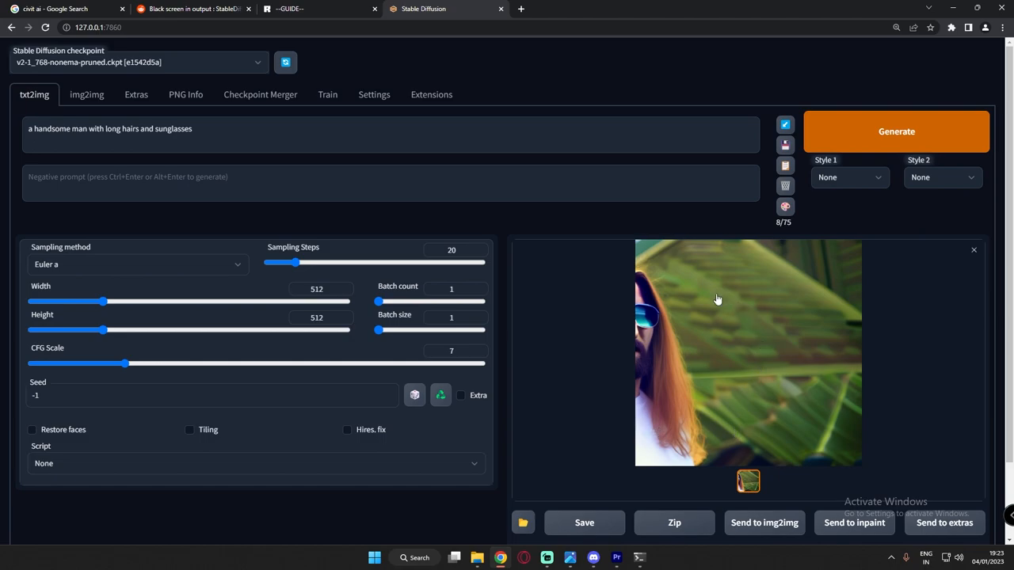
pyautogui.moveTo(747, 378)
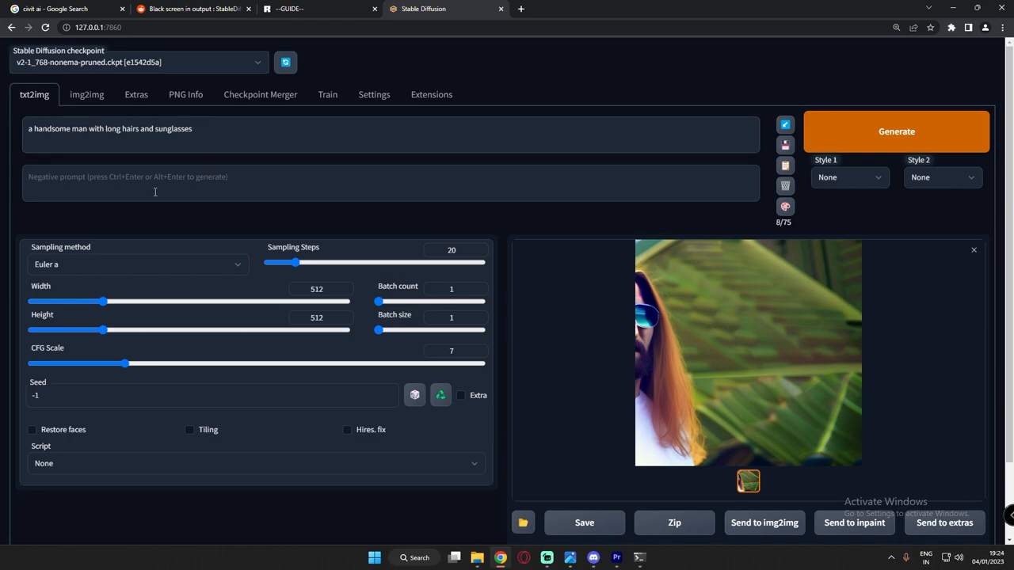
# Step: Change the prompt to 'a portrait of handsome man…', set 768×768, and generate
pyautogui.write('portrait of')
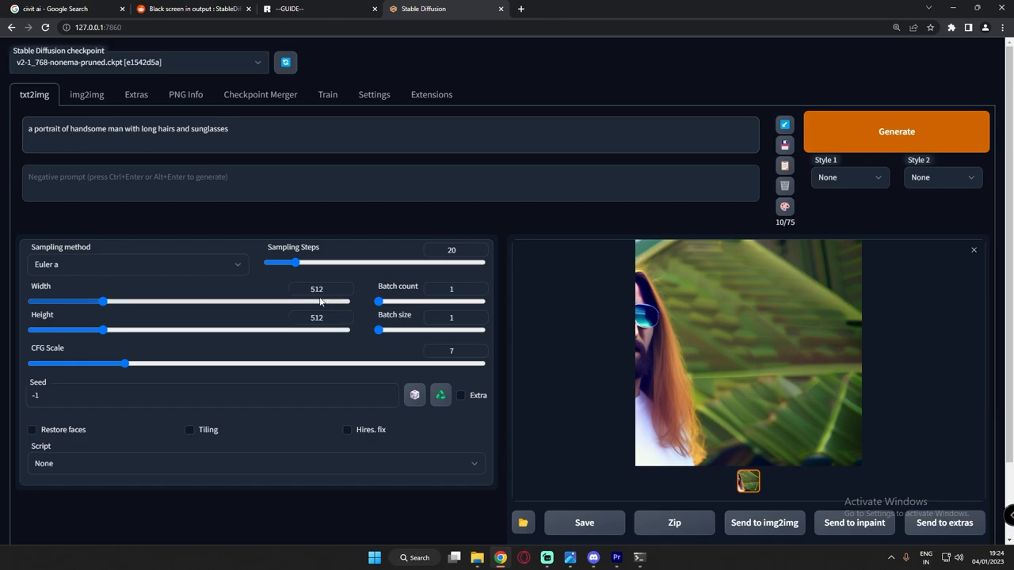
pyautogui.moveTo(101, 301); pyautogui.dragTo(31, 301)
pyautogui.write('768')
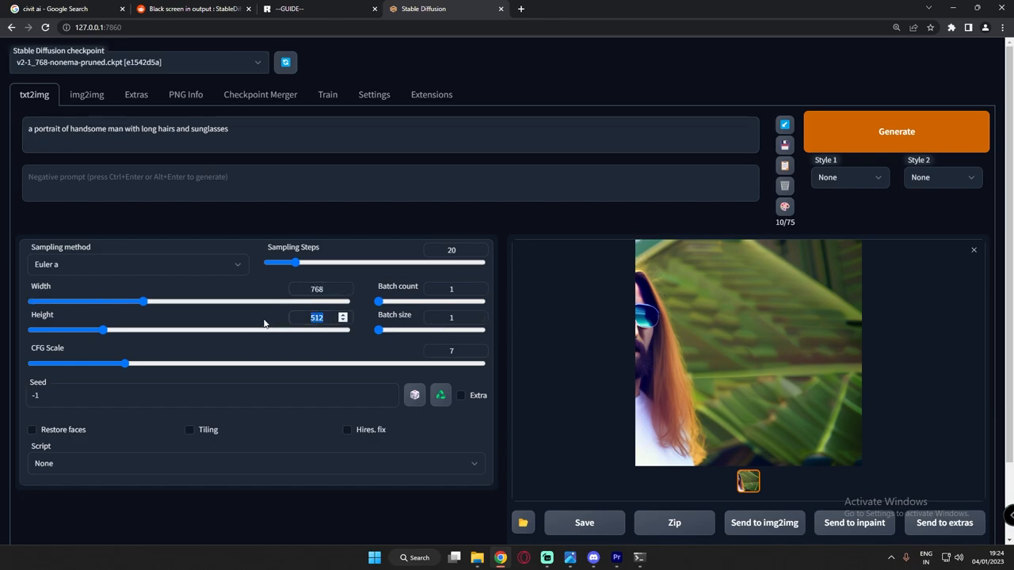
pyautogui.click(896, 131)
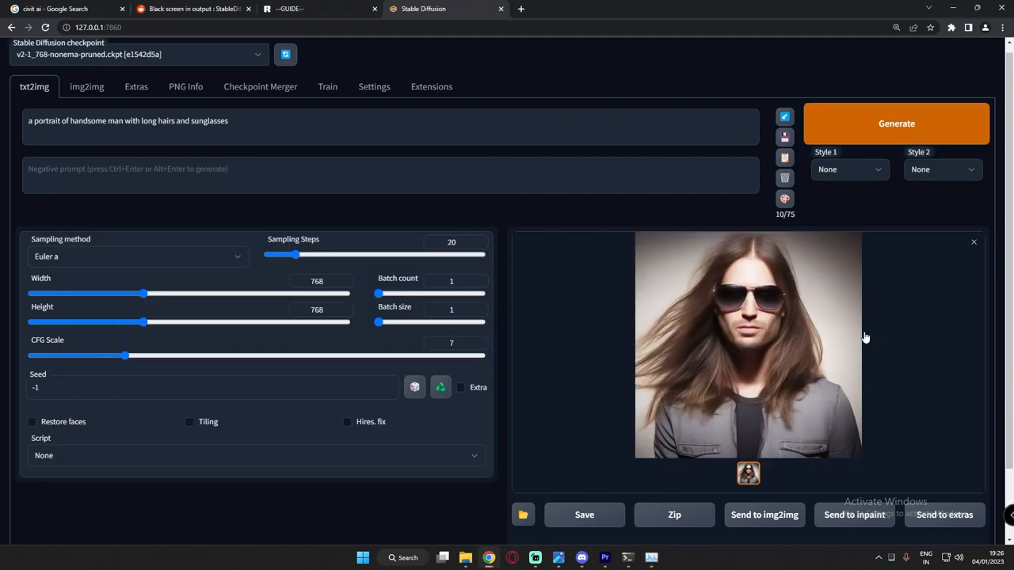
pyautogui.moveTo(788, 309)
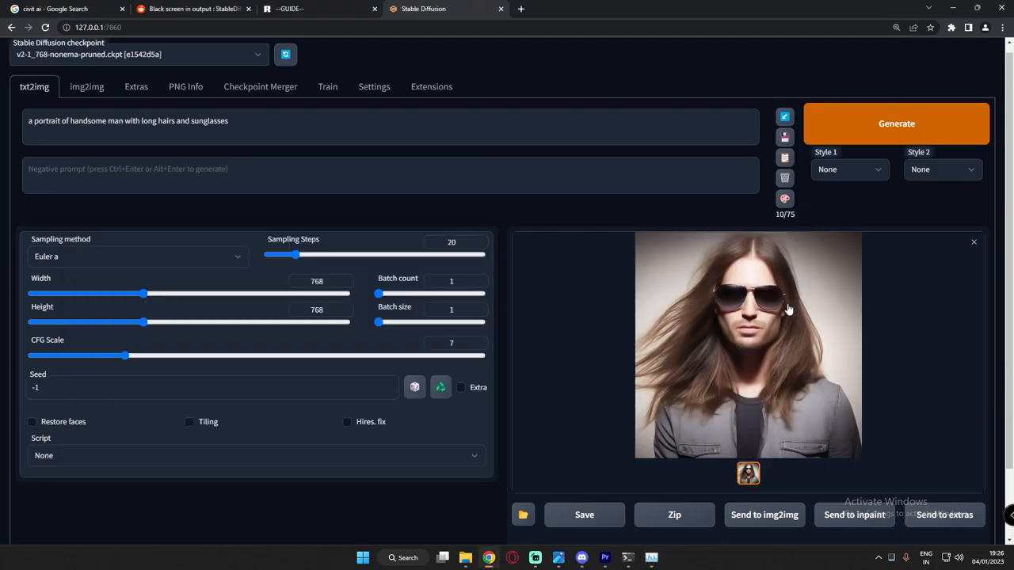
pyautogui.moveTo(803, 345)
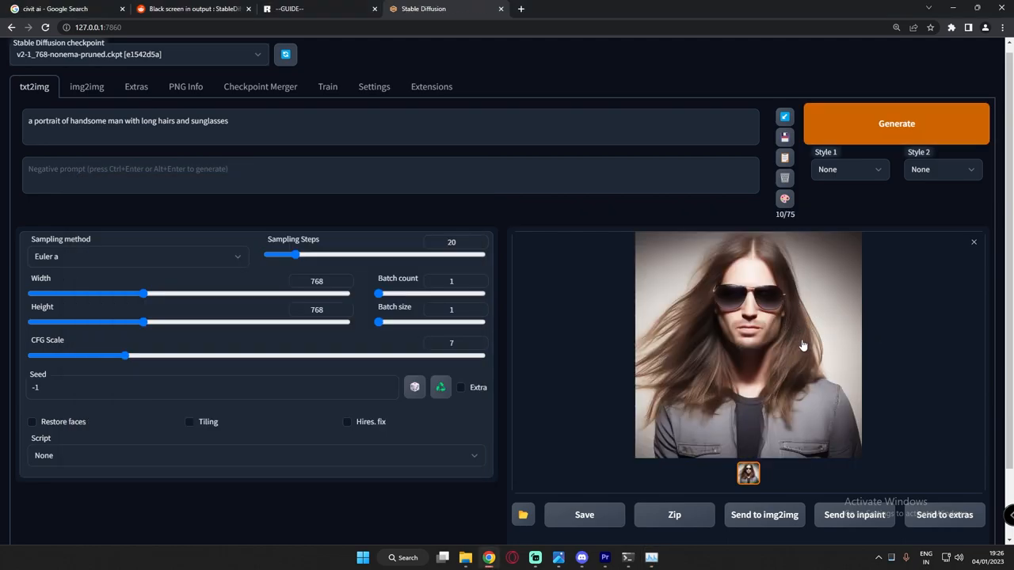
pyautogui.moveTo(782, 343)
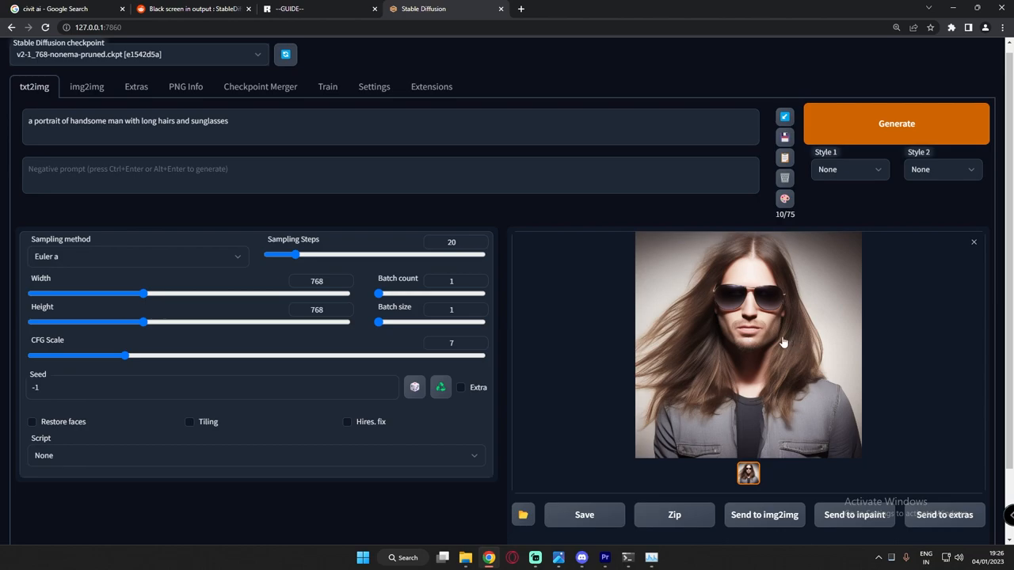
pyautogui.moveTo(739, 360)
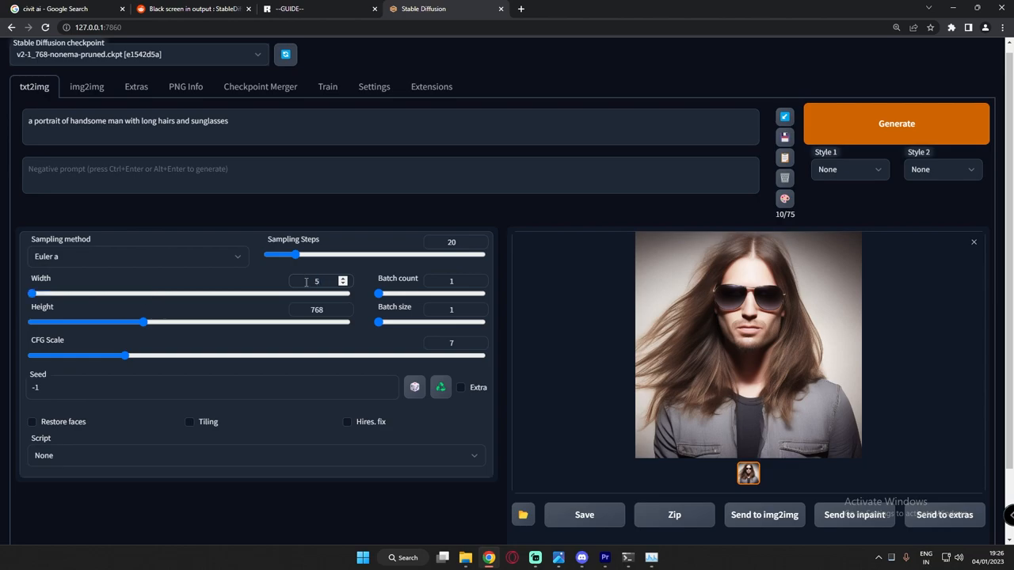
# Step: Set Width to 512 with Height 768 and generate the taller portrait
pyautogui.write('512')
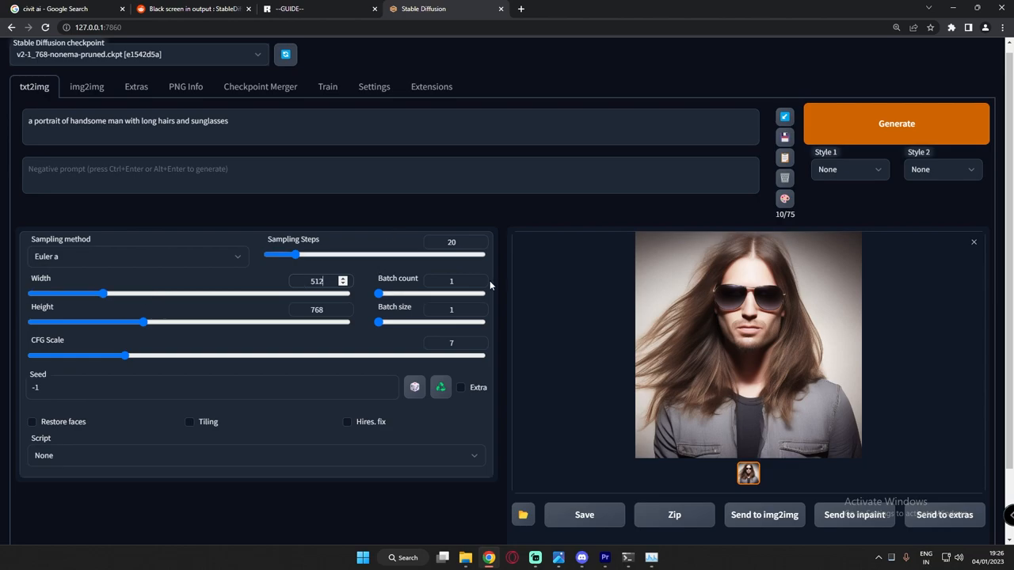
pyautogui.moveTo(898, 124)
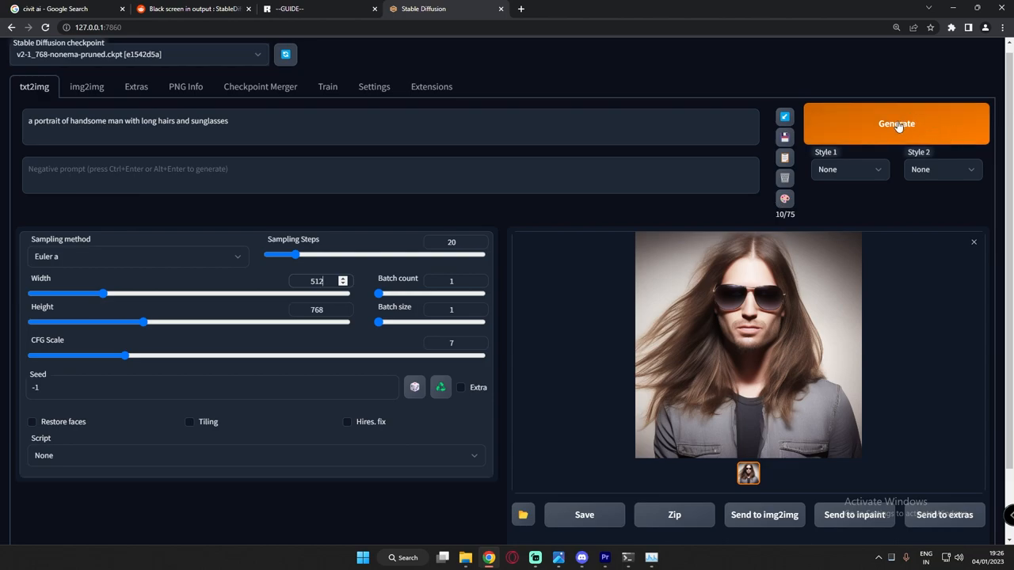
pyautogui.click(896, 123)
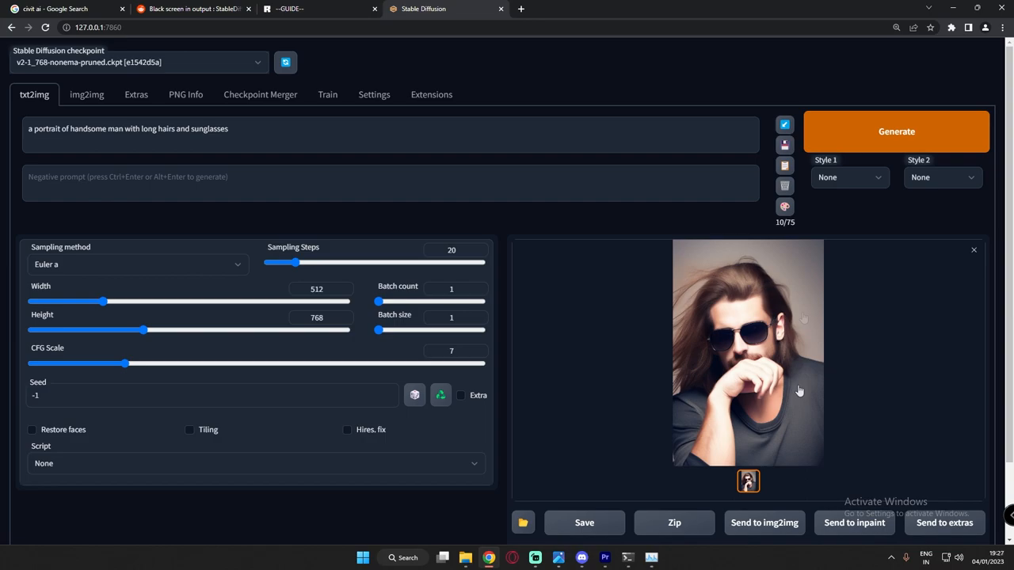
pyautogui.moveTo(855, 341)
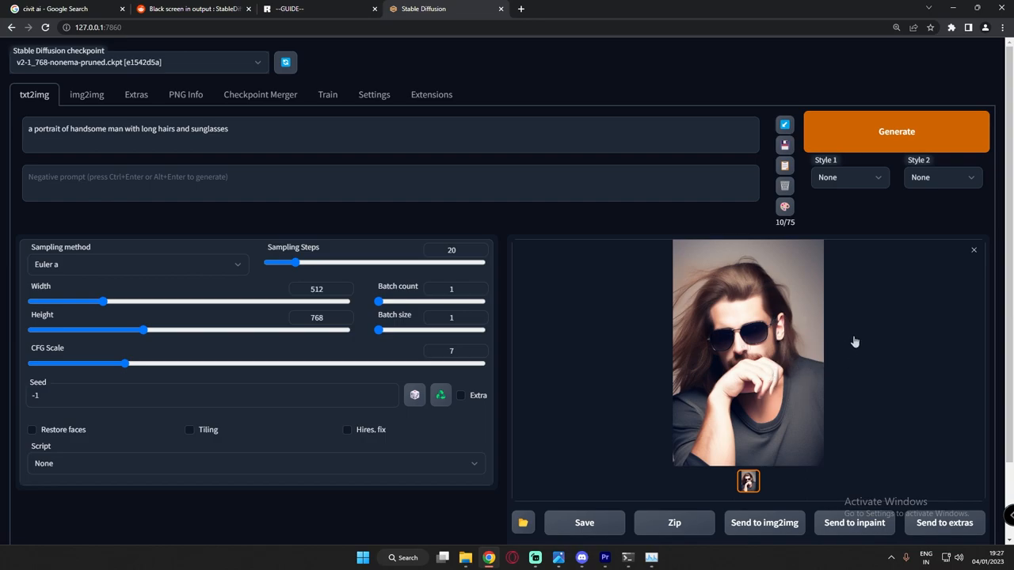
pyautogui.moveTo(824, 339)
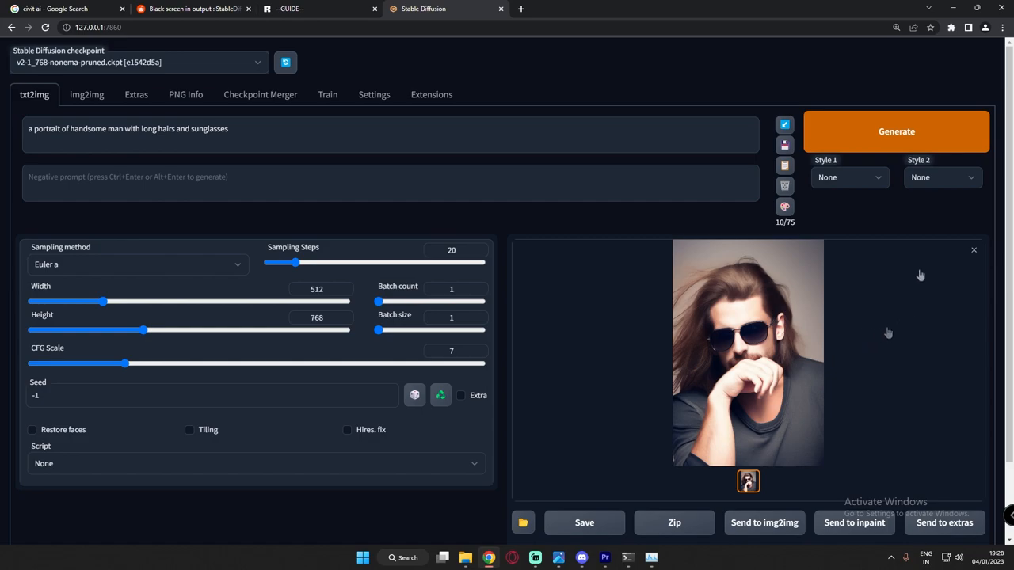
pyautogui.moveTo(804, 316)
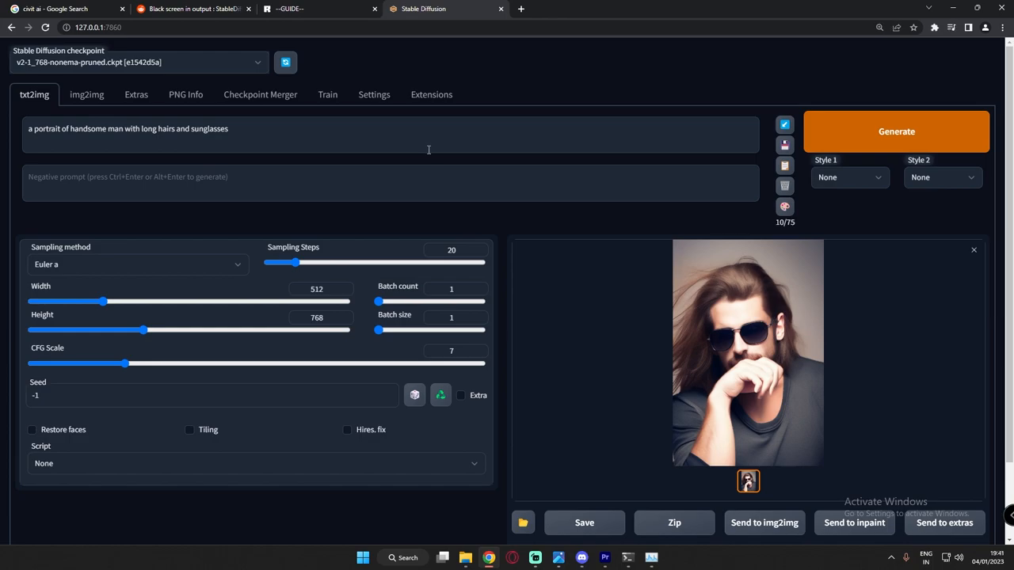
pyautogui.moveTo(408, 166)
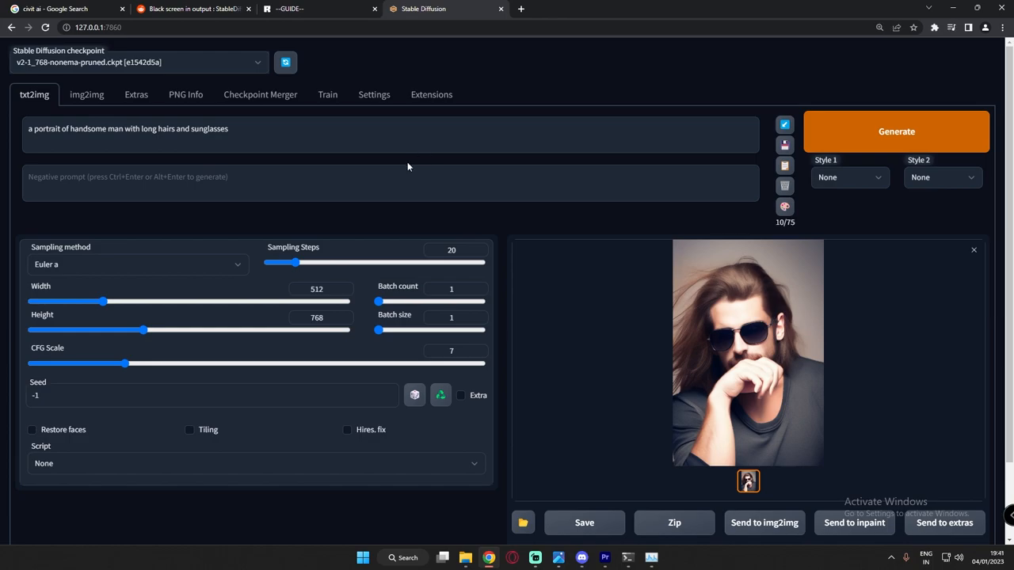
# Step: Open the rentry.org/voldy guide from the Reddit comment and scroll to its requirements and setup
pyautogui.click(190, 9)
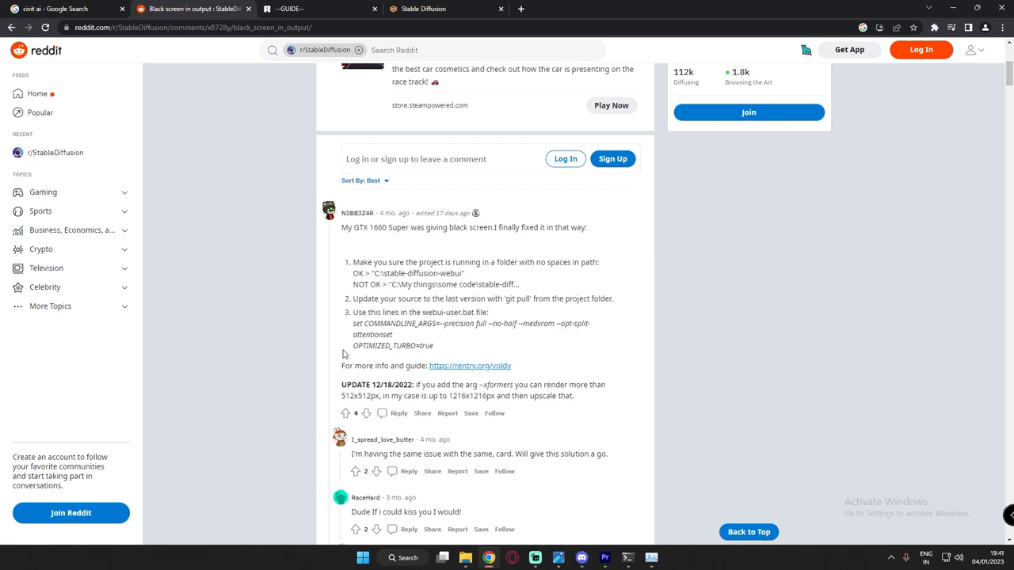
pyautogui.moveTo(477, 378)
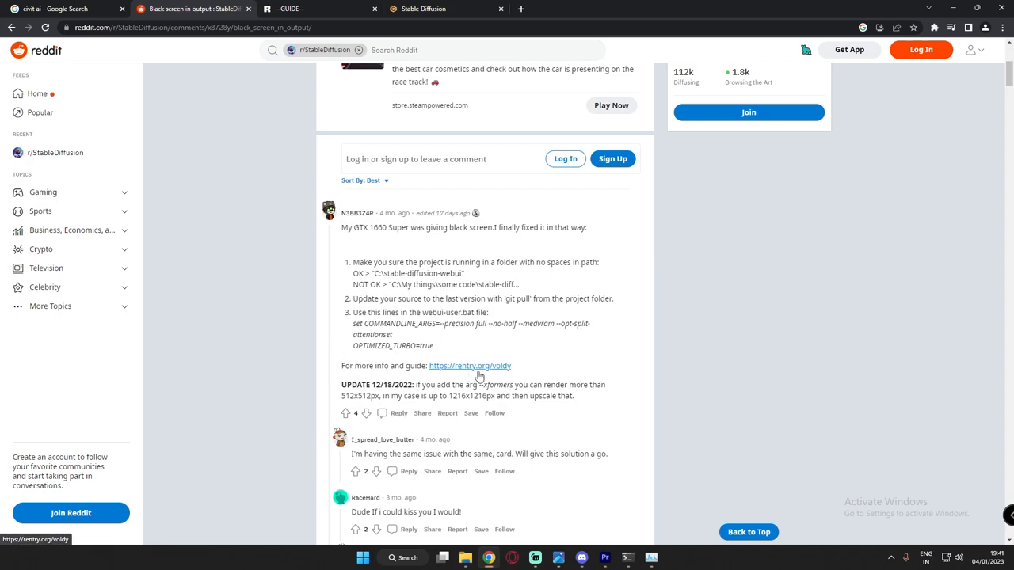
pyautogui.click(472, 366)
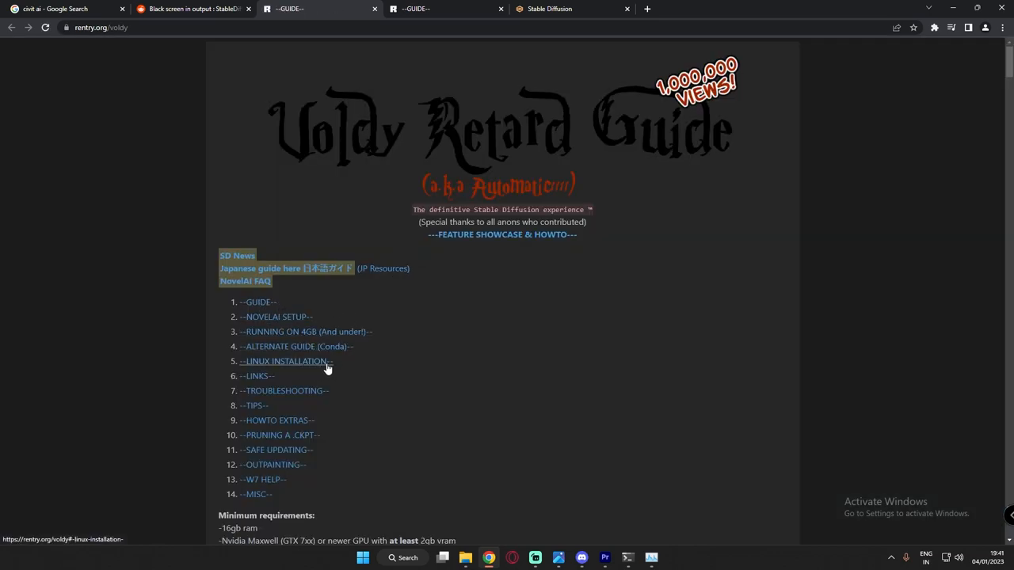
pyautogui.moveTo(358, 398)
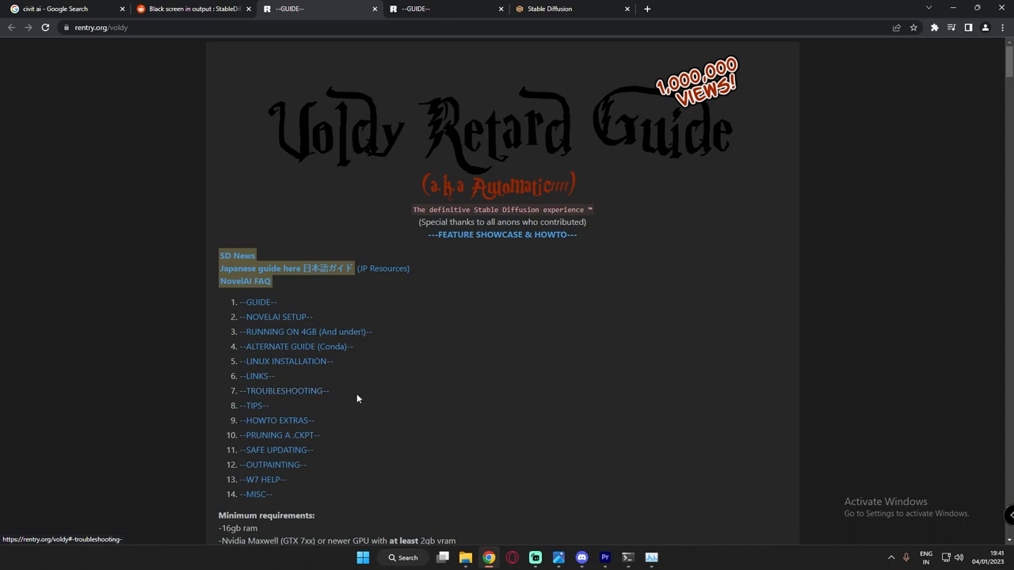
pyautogui.scroll(-3)
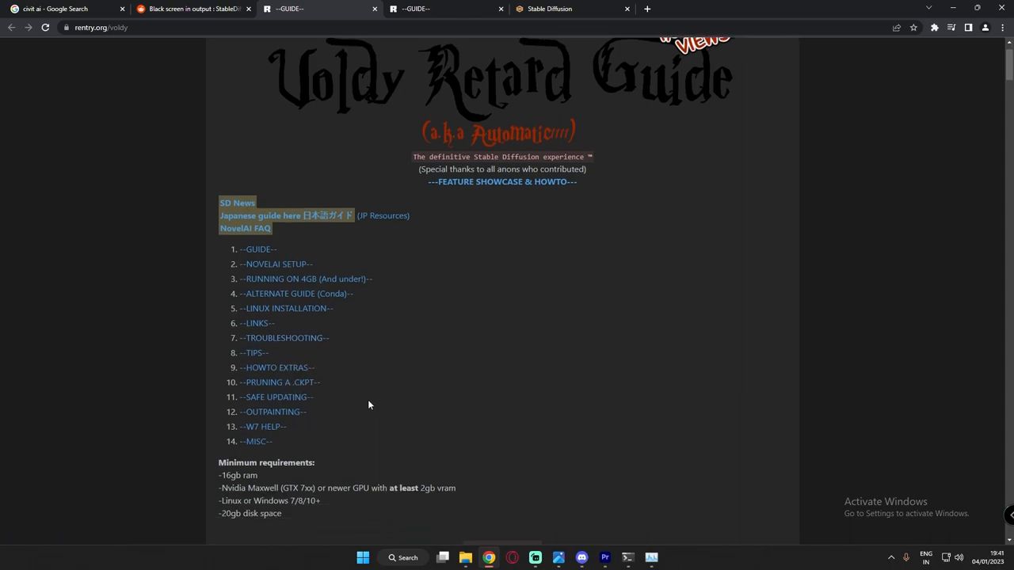
pyautogui.scroll(-3)
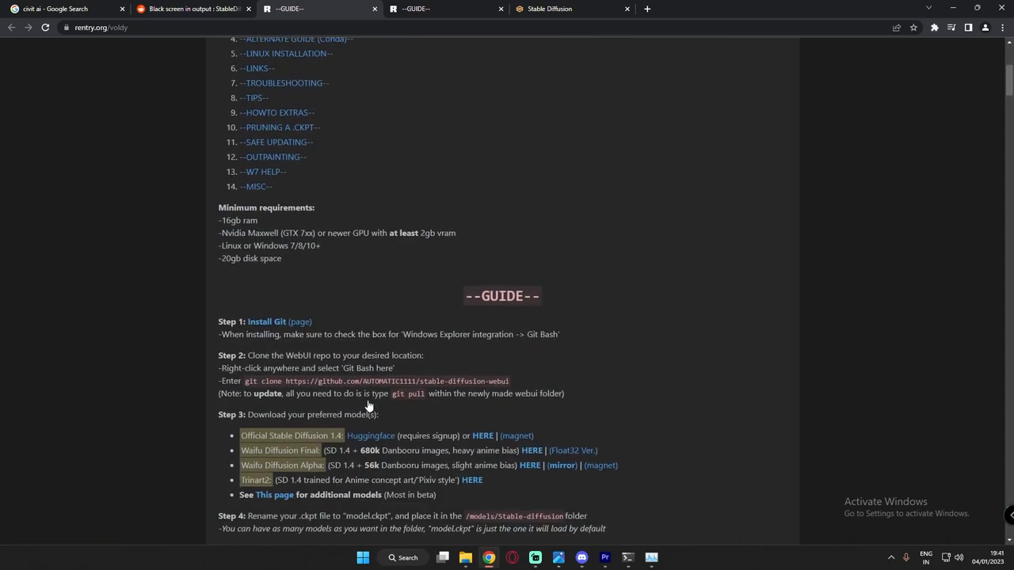
pyautogui.scroll(-3)
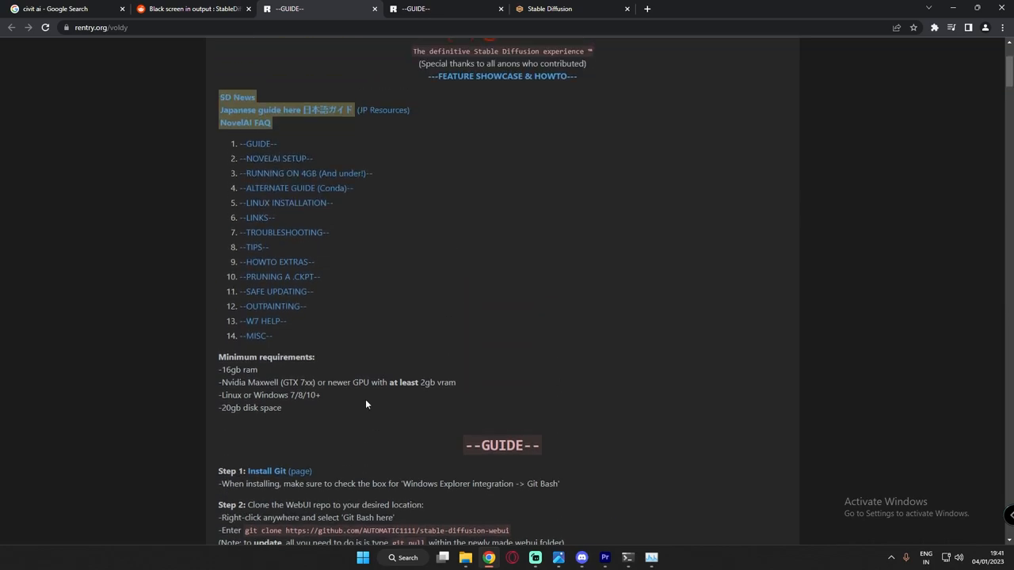
pyautogui.moveTo(386, 383)
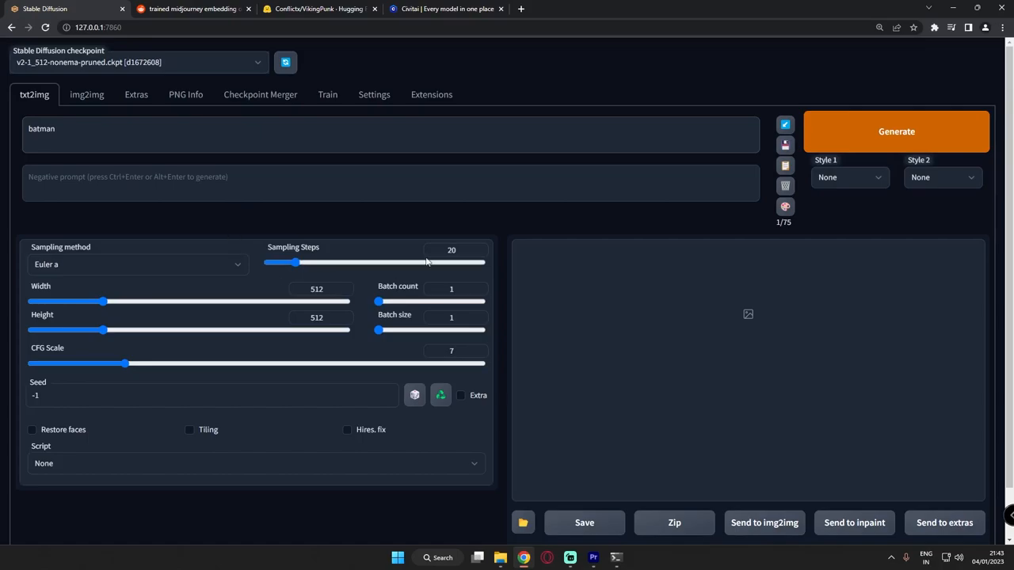
pyautogui.moveTo(550, 314)
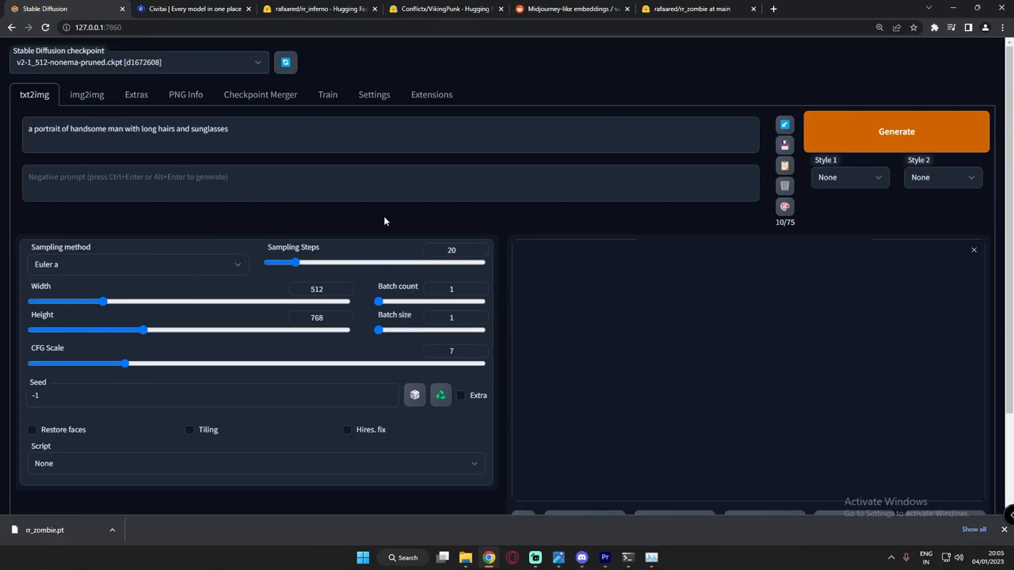
pyautogui.moveTo(391, 217)
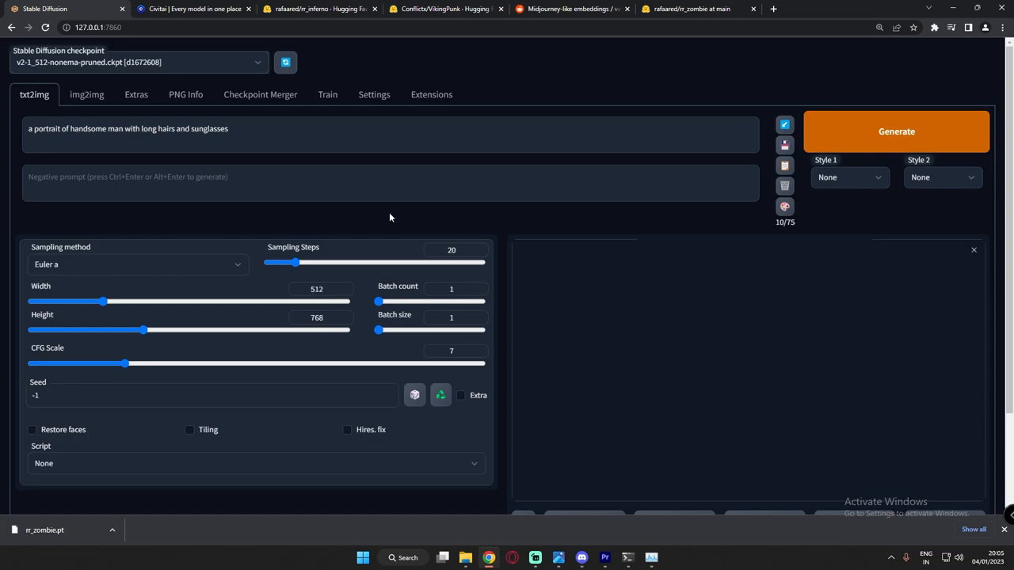
pyautogui.moveTo(368, 238)
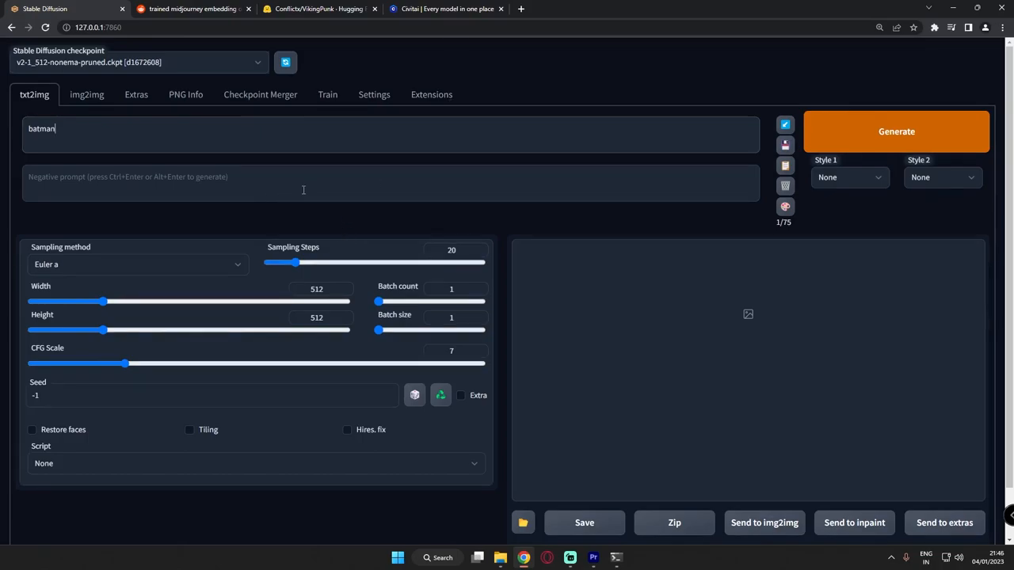
# Step: Leave the 'batman' prompt in place and switch to the Civitai textual inversion listing
pyautogui.click(446, 9)
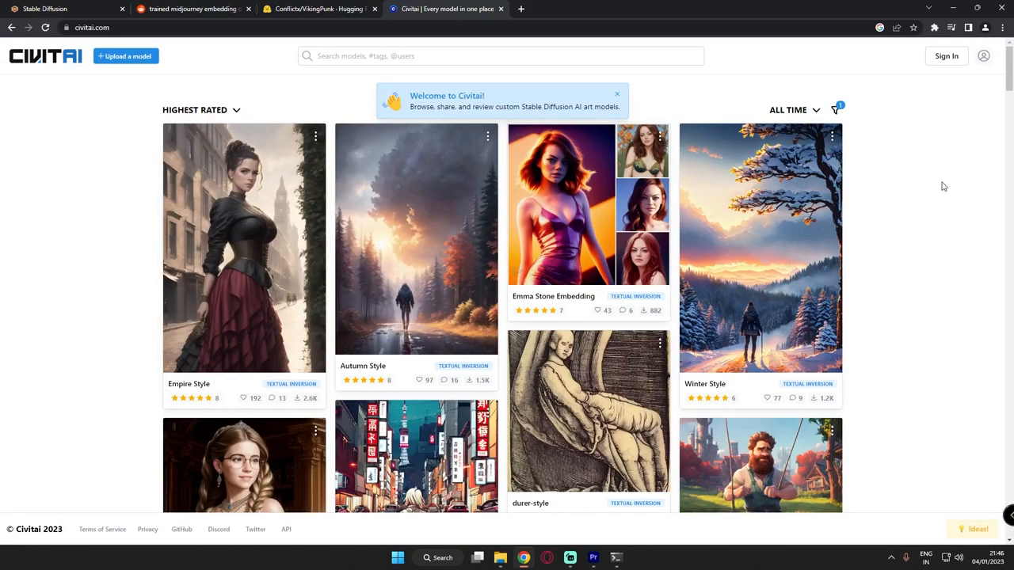
pyautogui.moveTo(895, 192)
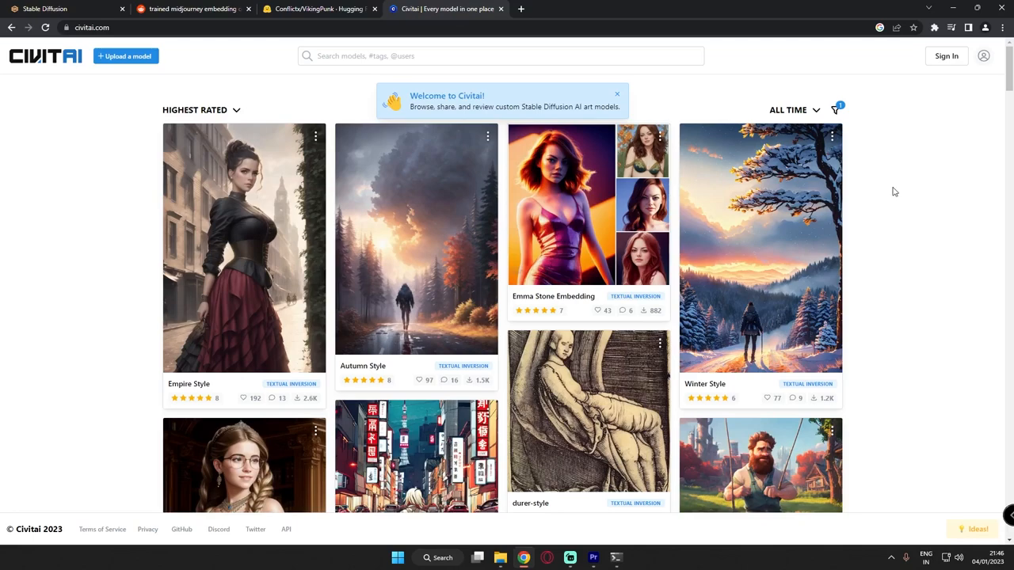
pyautogui.moveTo(37, 69)
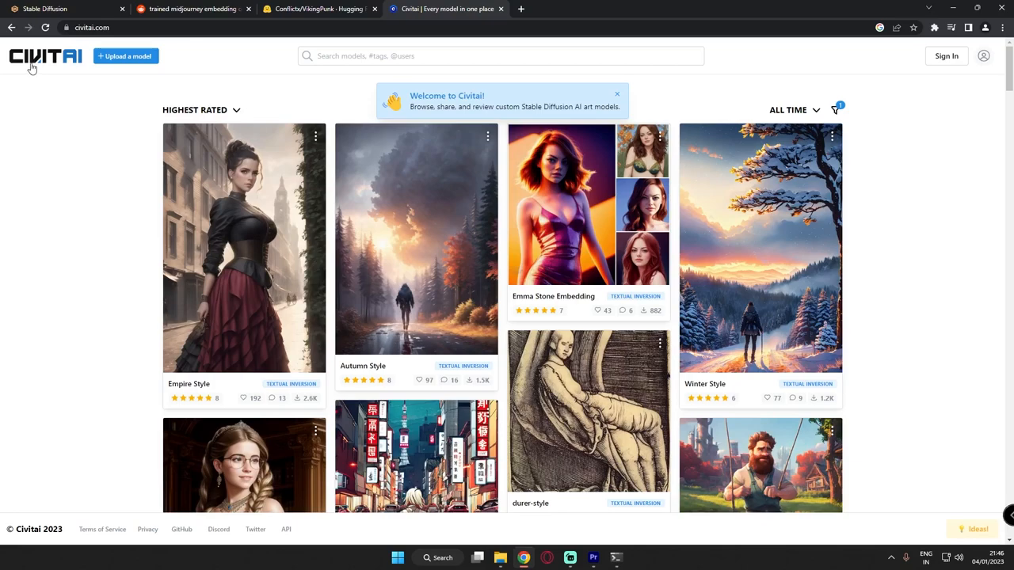
pyautogui.moveTo(937, 127)
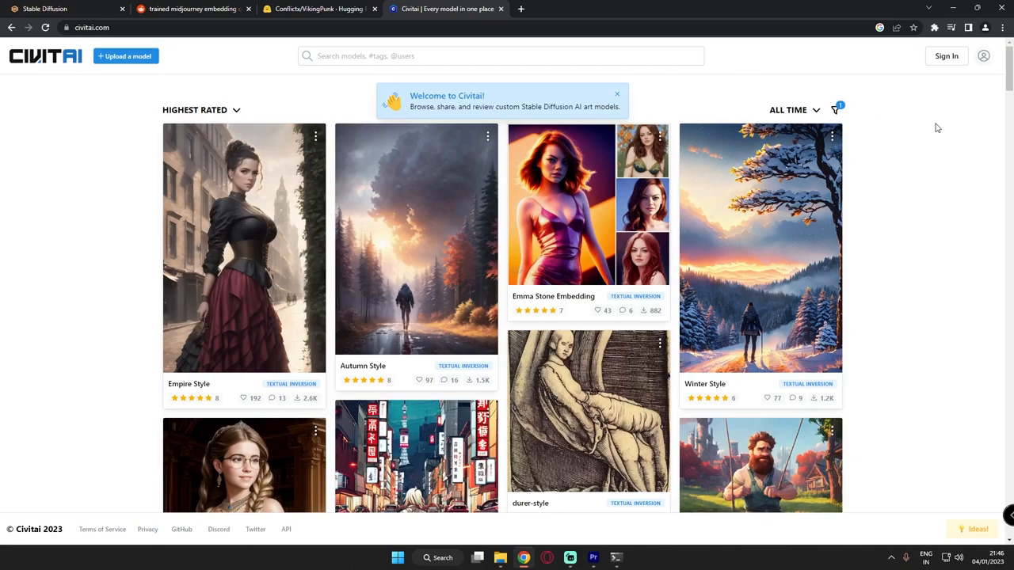
# Step: Verify Civitai's filter shows only Textual Inversion, then view the Reddit Midjourney embedding post
pyautogui.click(836, 109)
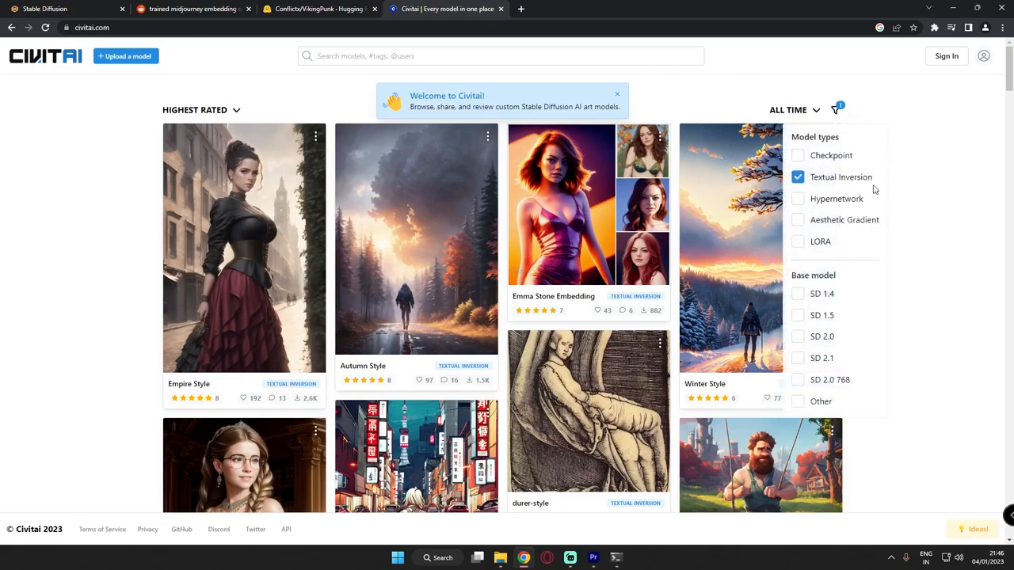
pyautogui.click(935, 190)
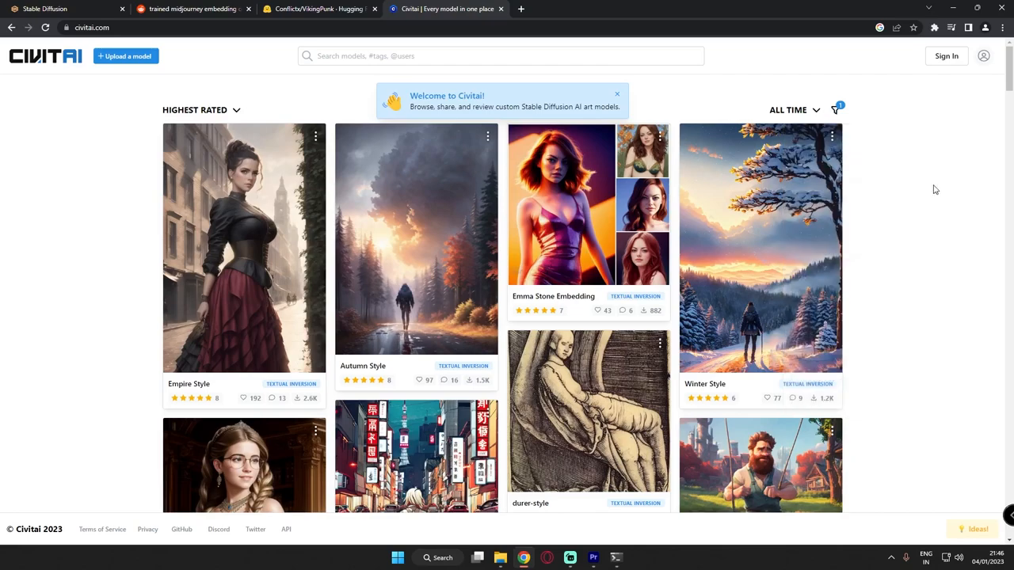
pyautogui.moveTo(955, 268)
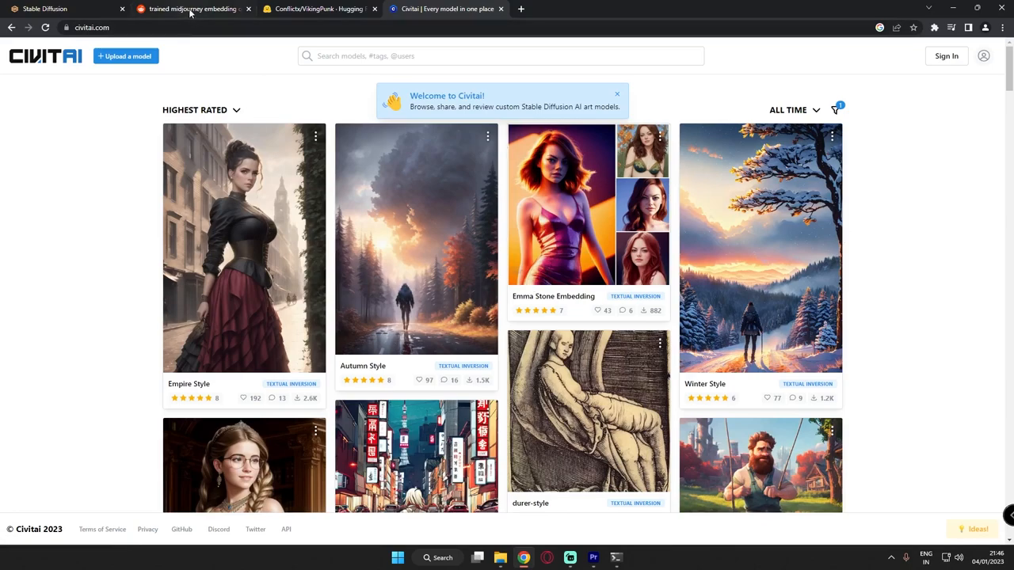
pyautogui.click(198, 11)
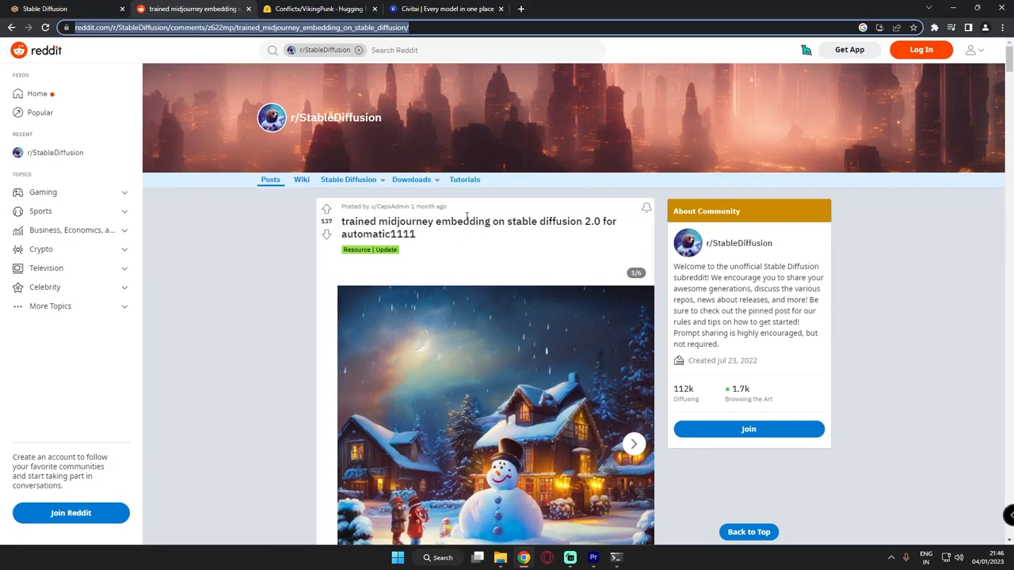
# Step: Show the Conflictx/VikingPunk repository's file list, including VikingPunk.pt
pyautogui.click(317, 9)
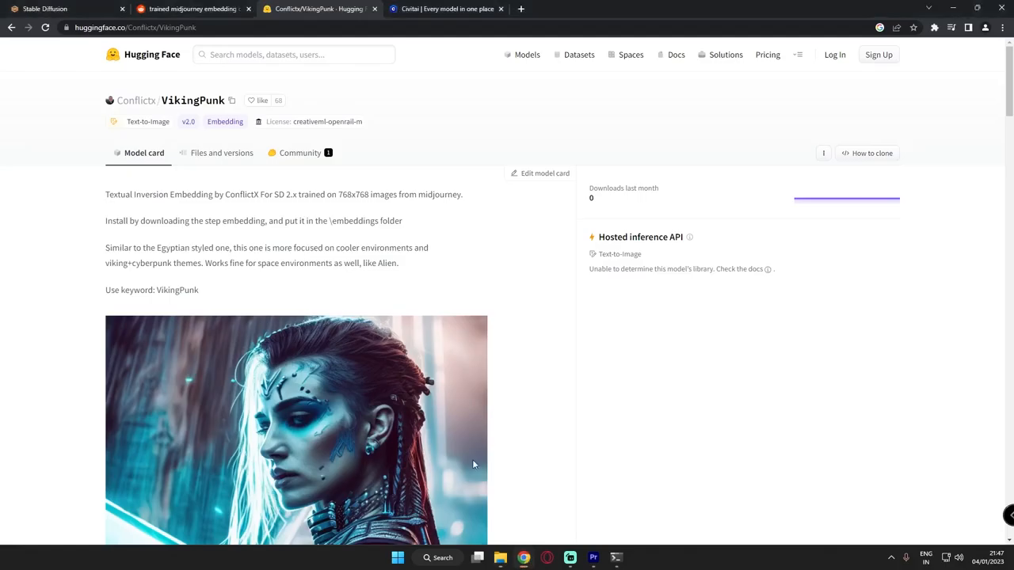
pyautogui.click(190, 9)
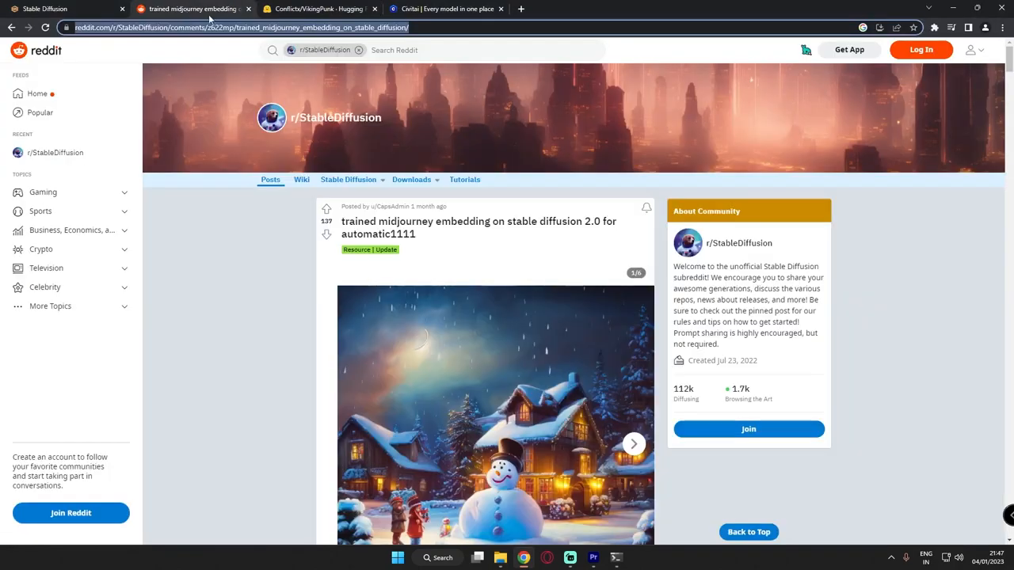
pyautogui.click(325, 9)
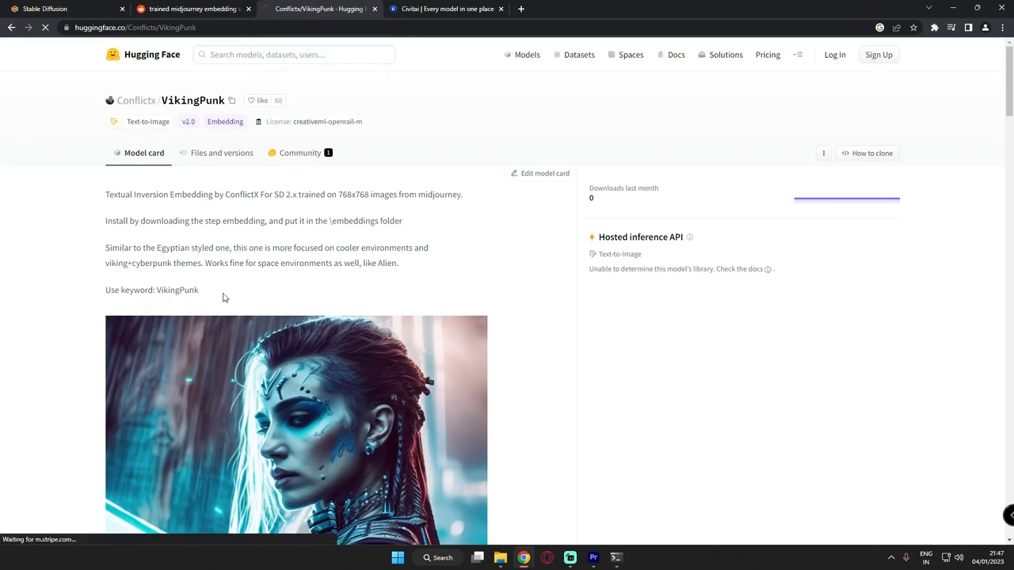
pyautogui.click(222, 153)
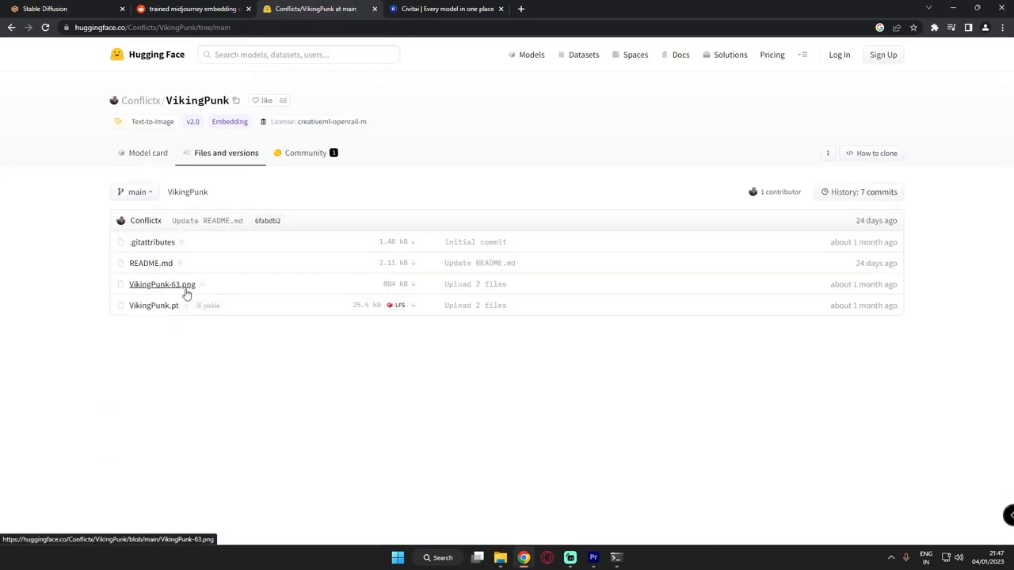
pyautogui.moveTo(153, 294)
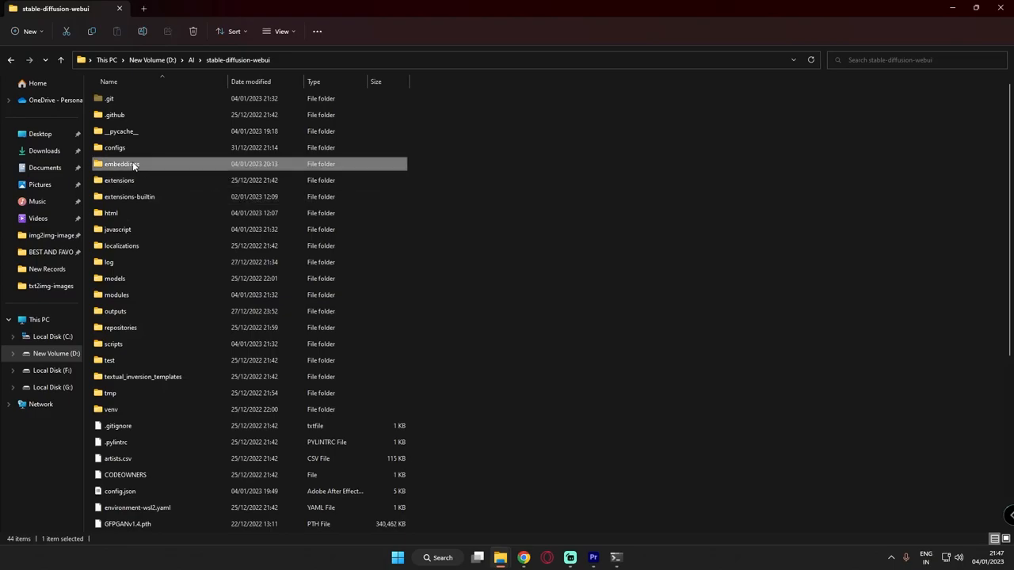
# Step: Open the embeddings folder holding midjourney.pt and VikingPunk.pt, then go back to the VikingPunk page
pyautogui.doubleClick(119, 164)
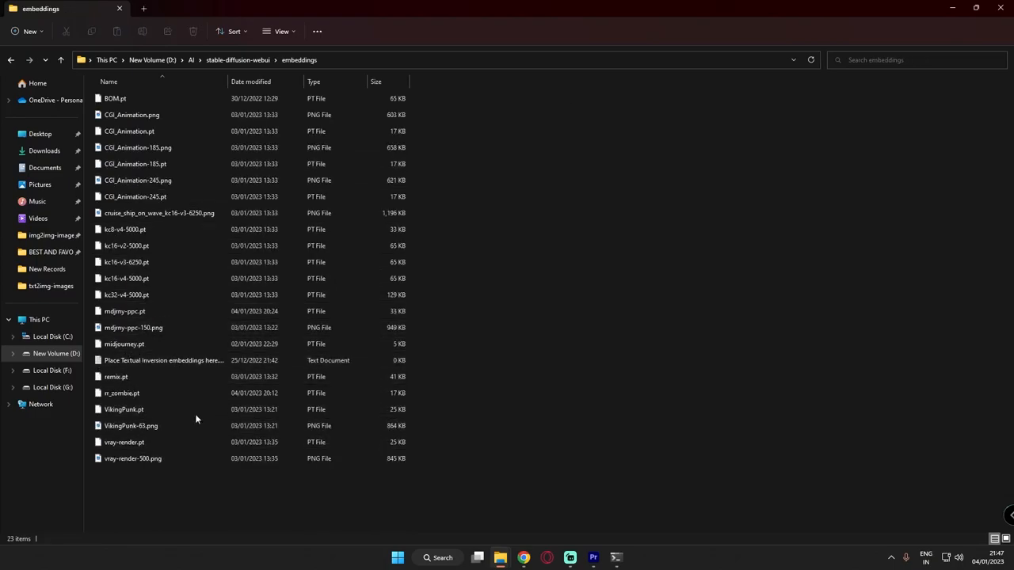
pyautogui.click(124, 410)
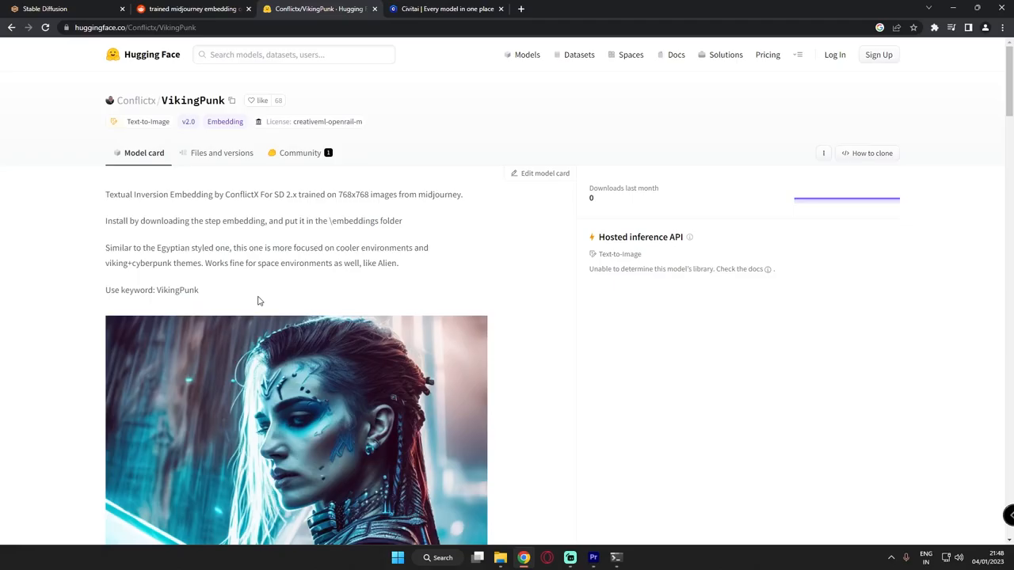
pyautogui.moveTo(212, 289)
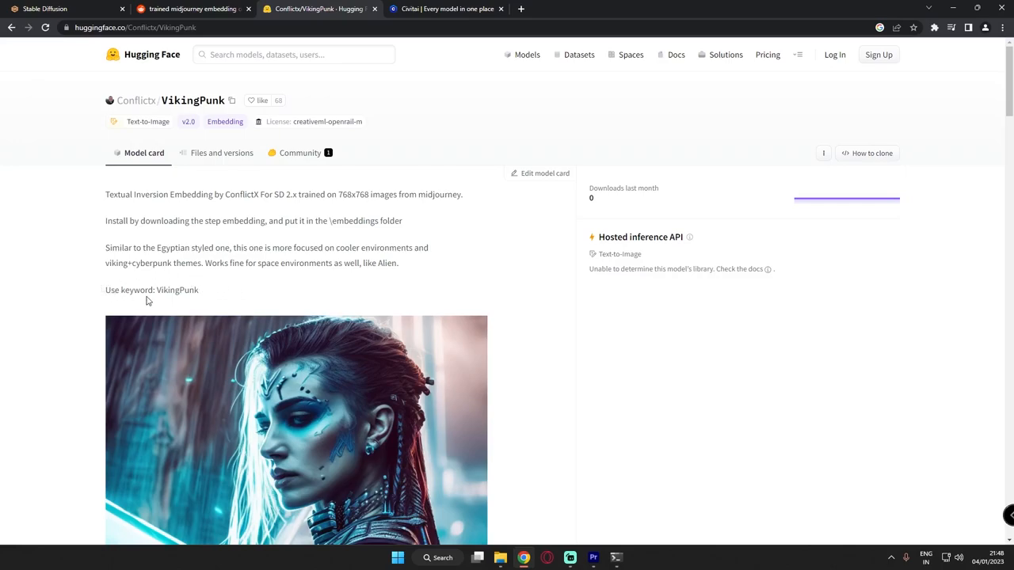
pyautogui.moveTo(159, 300)
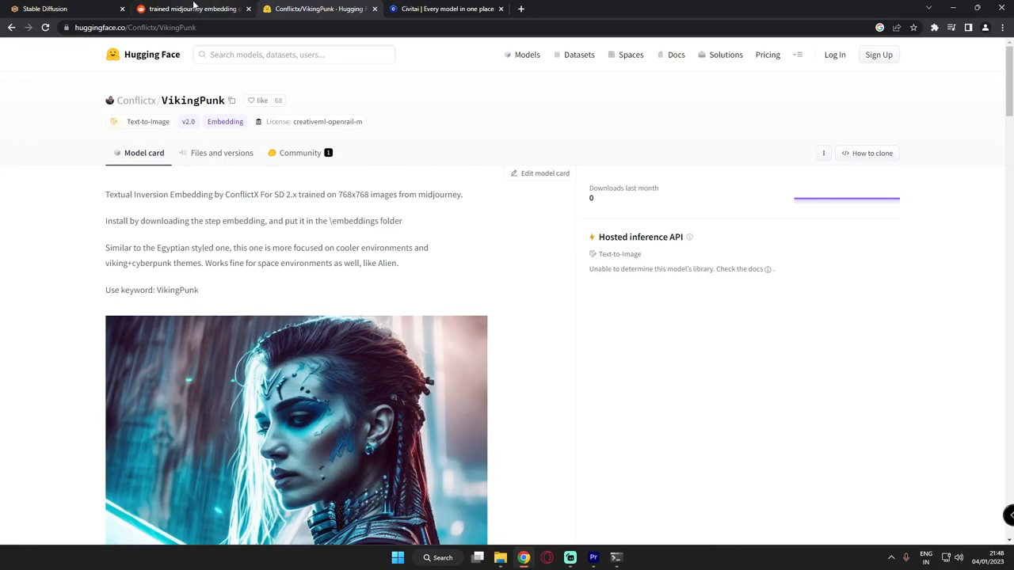
# Step: After reading the 'Use keyword: VikingPunk' card, go to the midjourney embedding Reddit post
pyautogui.click(190, 13)
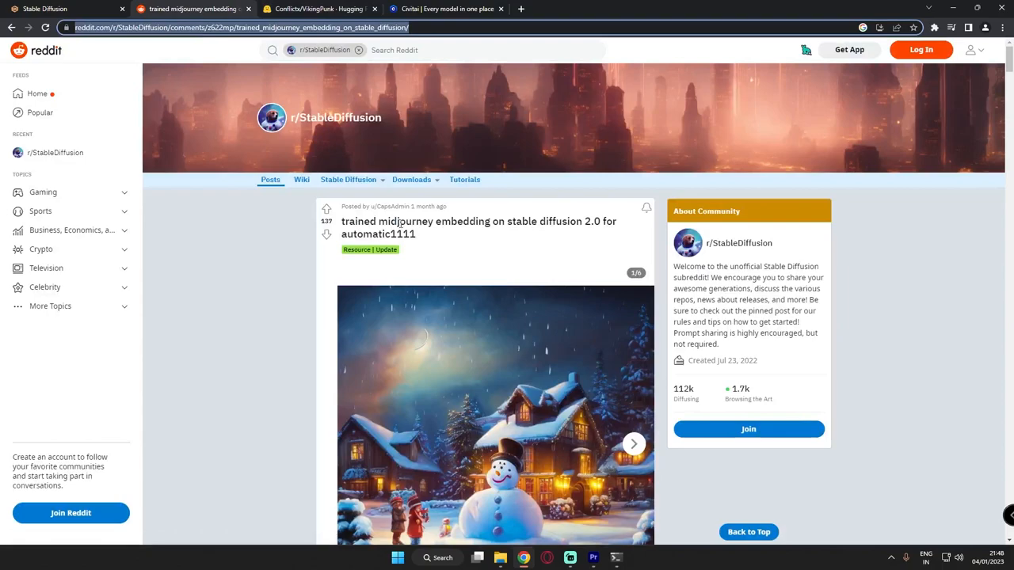
# Step: Scroll to the OP's 'download midjourney.pt' comment, then return to Stable Diffusion WebUI
pyautogui.scroll(-3)
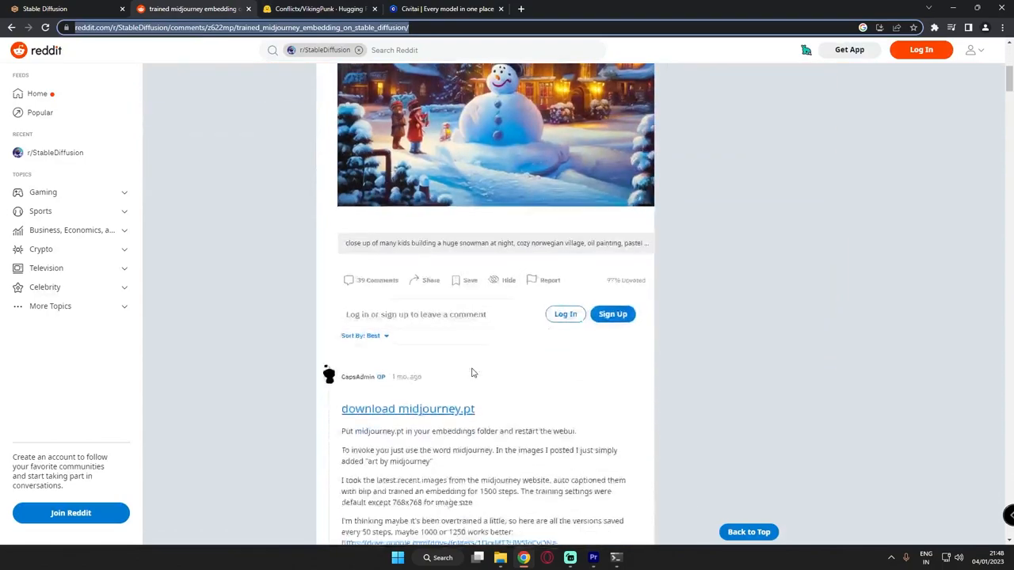
pyautogui.scroll(-3)
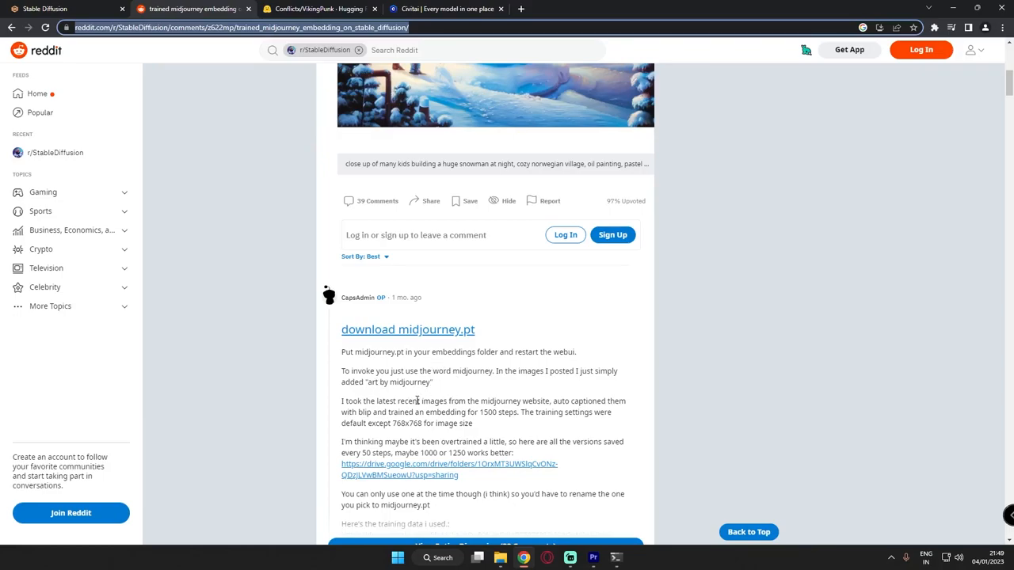
pyautogui.click(55, 9)
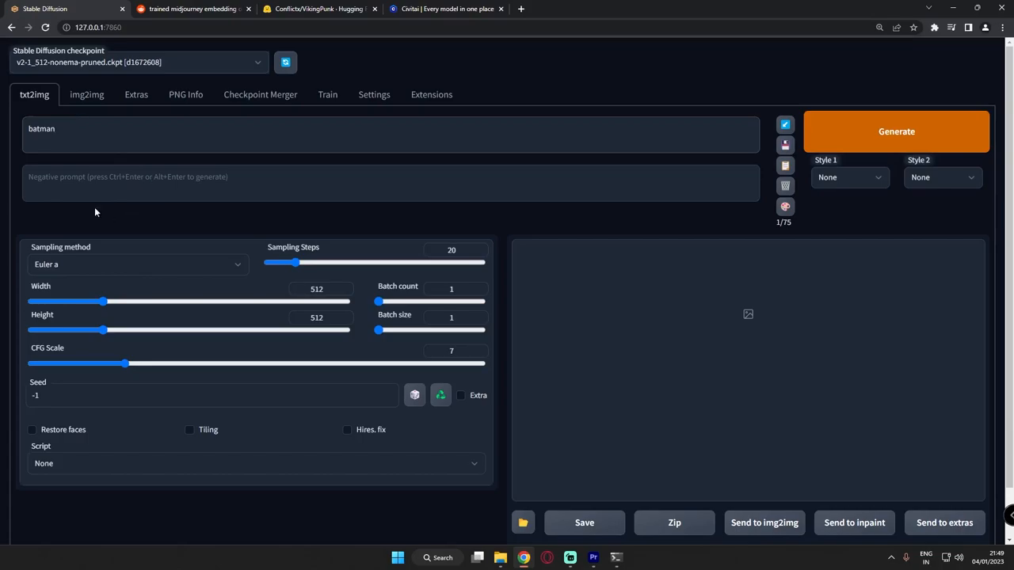
pyautogui.moveTo(992, 141)
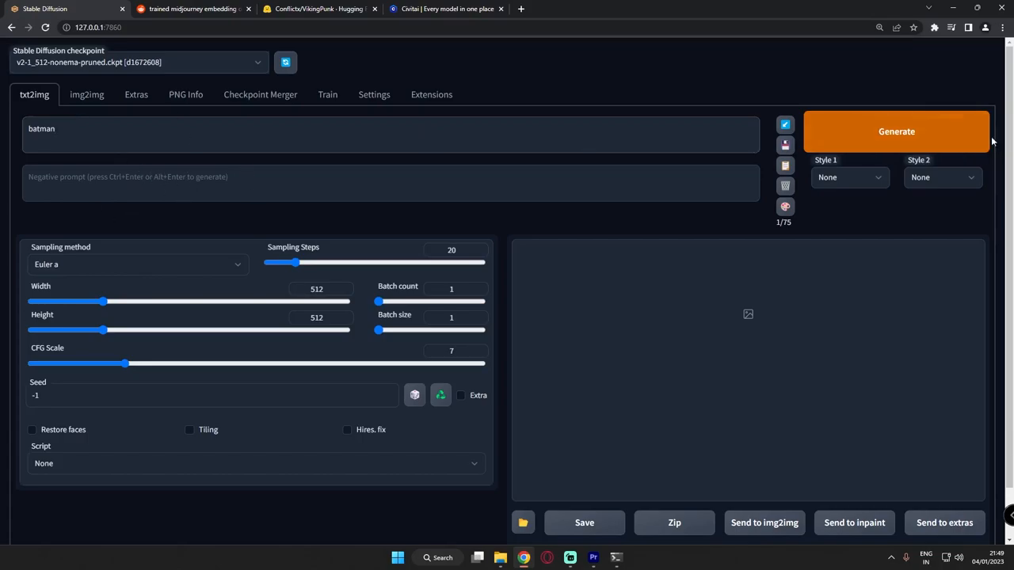
# Step: Generate another armored Batman image with the prompt 'batman, art by midjourney, vikingpunk'
pyautogui.click(896, 131)
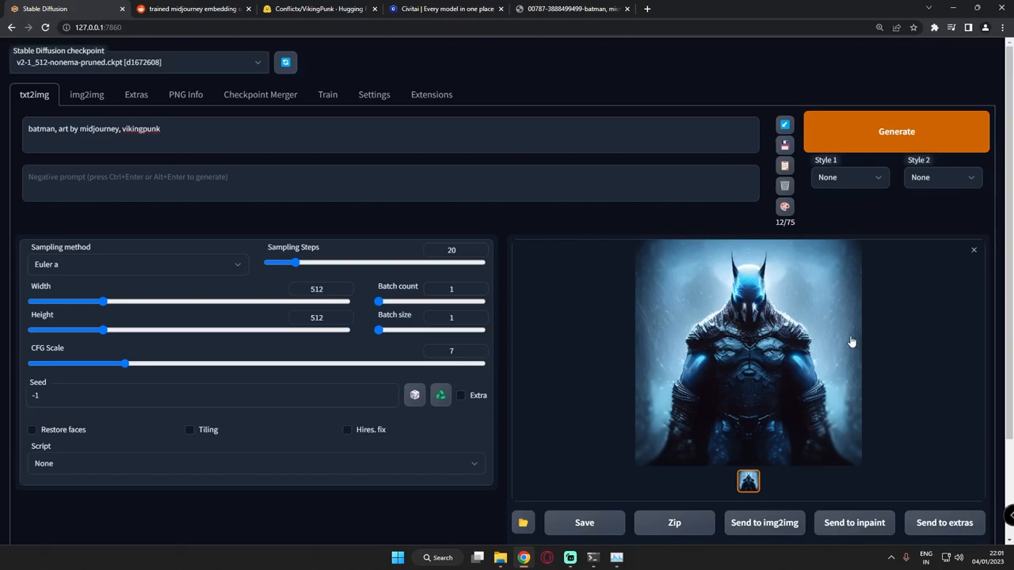
pyautogui.moveTo(792, 351)
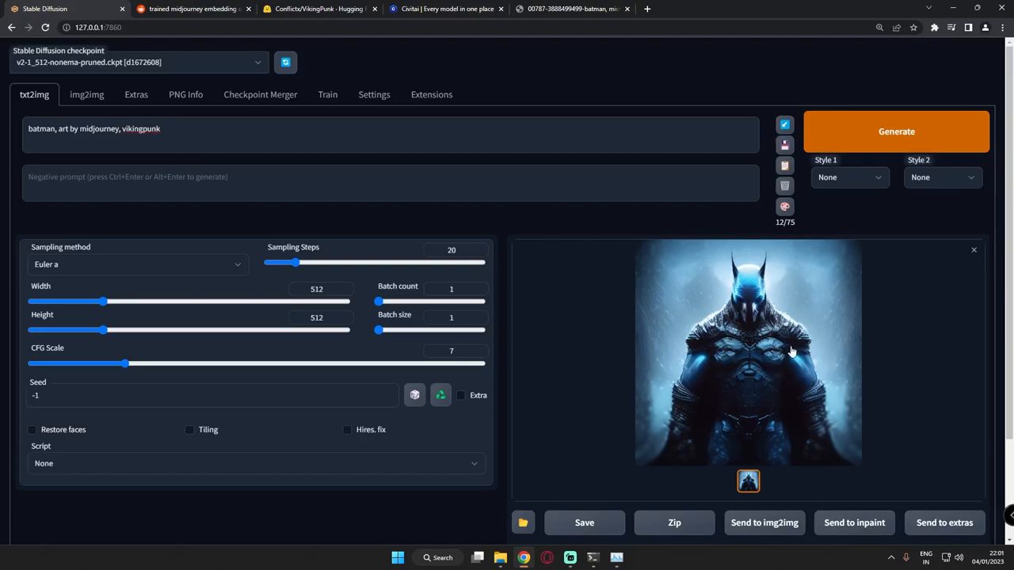
pyautogui.moveTo(889, 134)
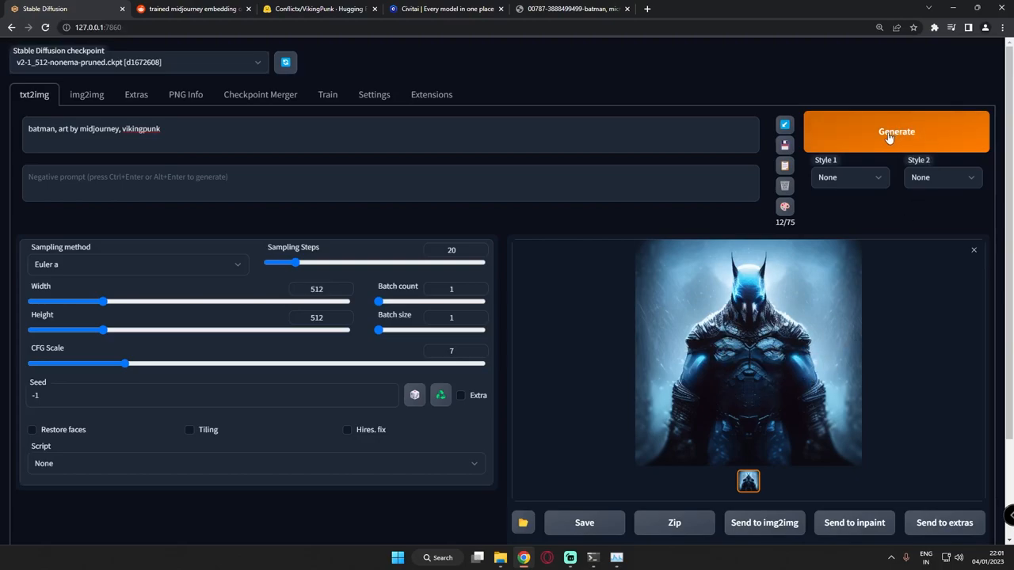
pyautogui.click(896, 132)
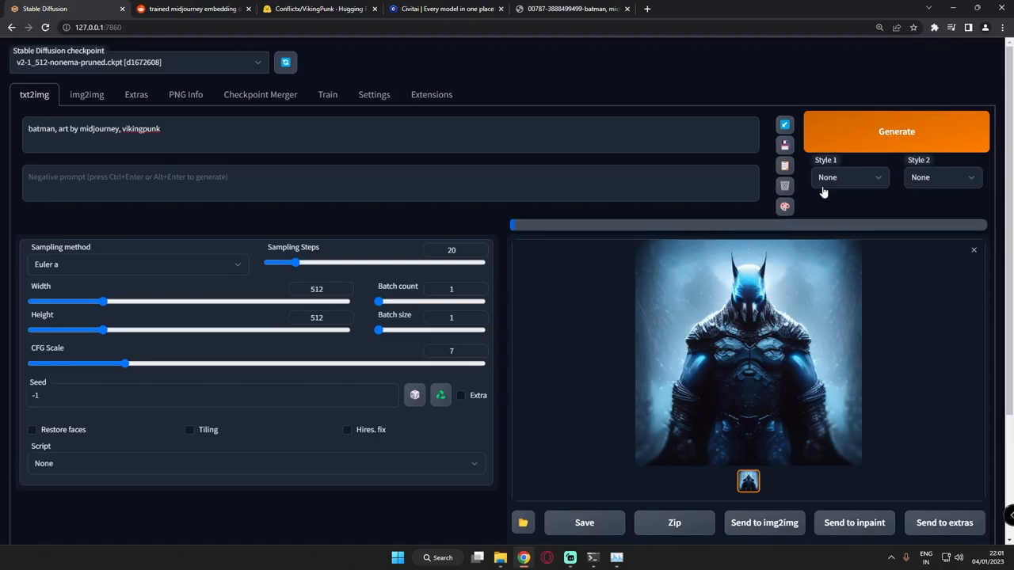
pyautogui.click(896, 131)
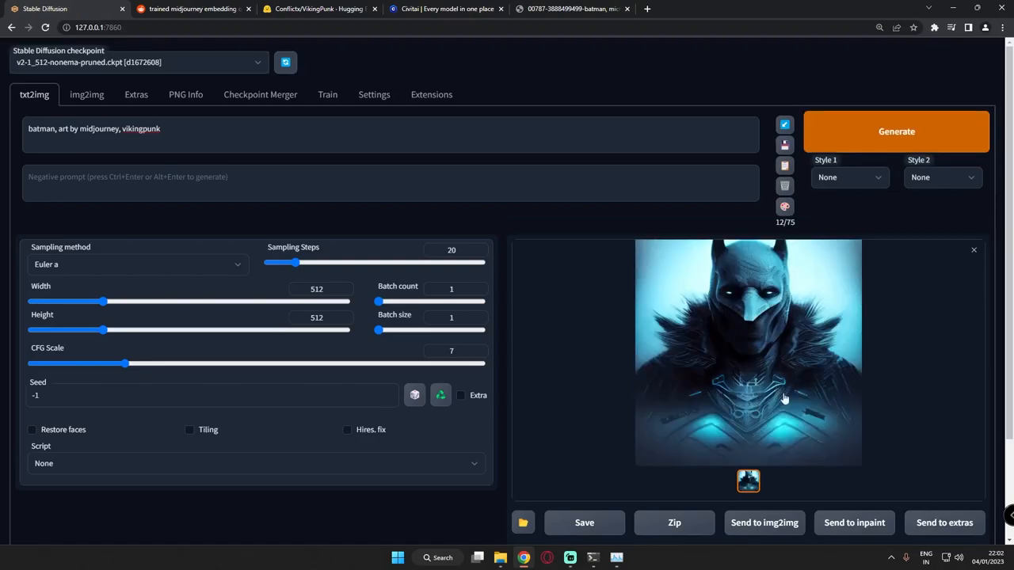
pyautogui.moveTo(775, 416)
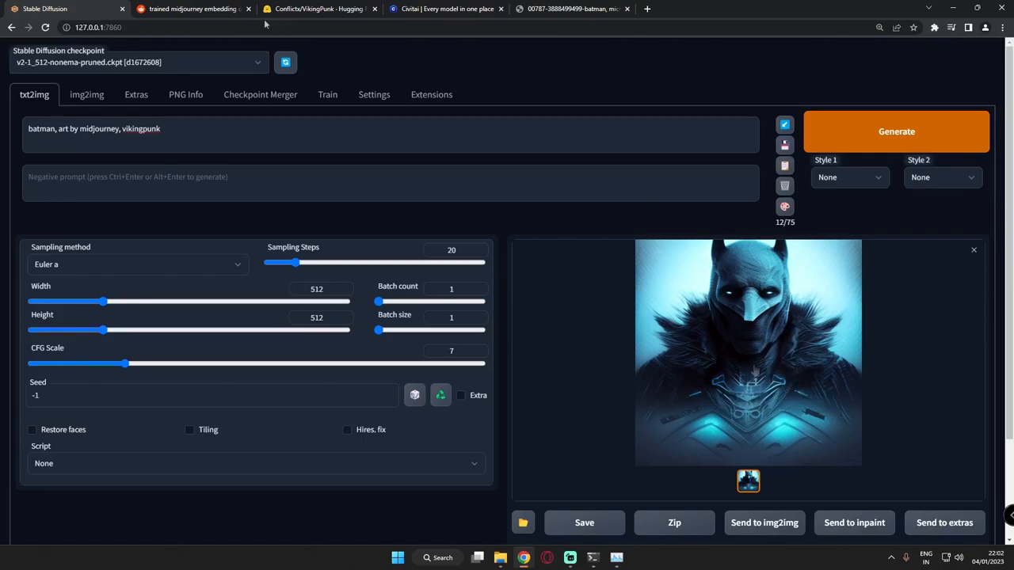
# Step: Revisit the Reddit midjourney.pt post, then scroll the VikingPunk Hugging Face card to its sample portrait
pyautogui.click(190, 7)
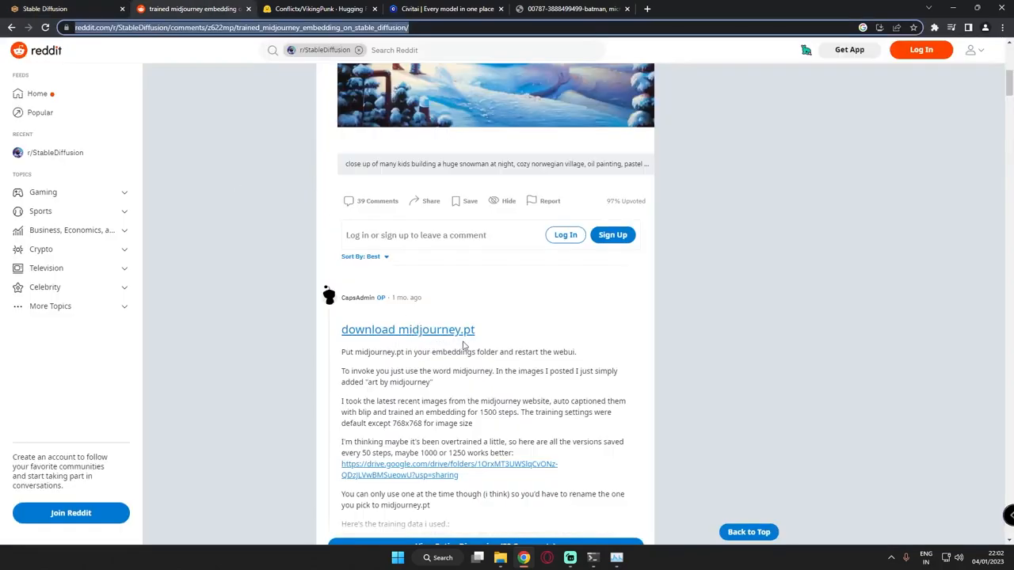
pyautogui.moveTo(476, 381)
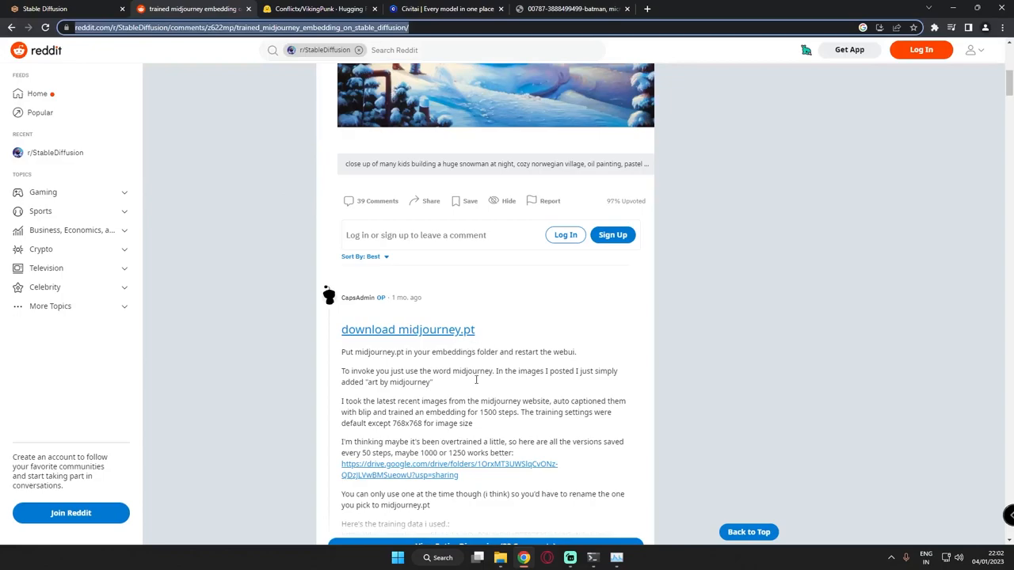
pyautogui.click(317, 7)
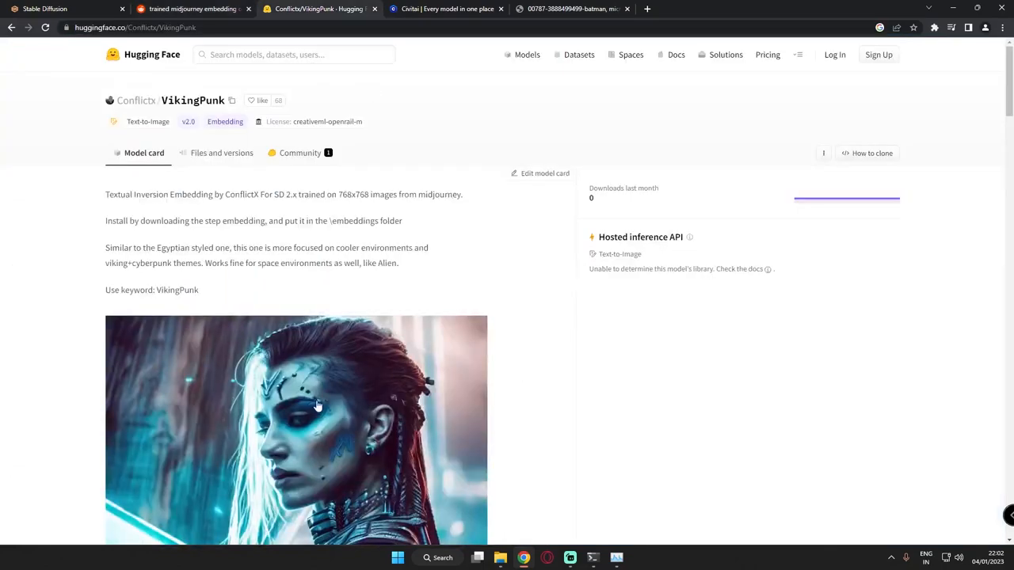
pyautogui.scroll(-3)
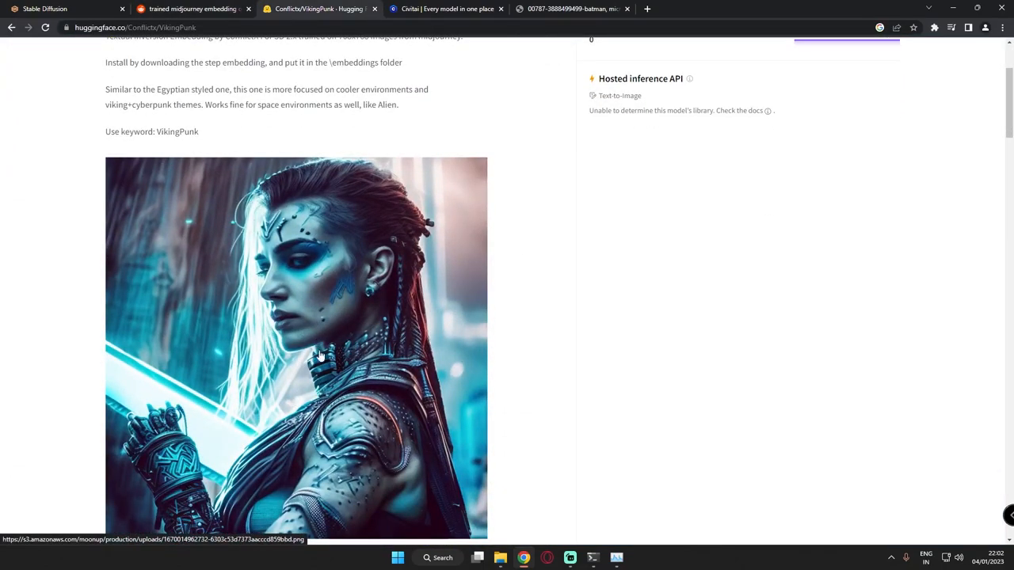
pyautogui.moveTo(333, 282)
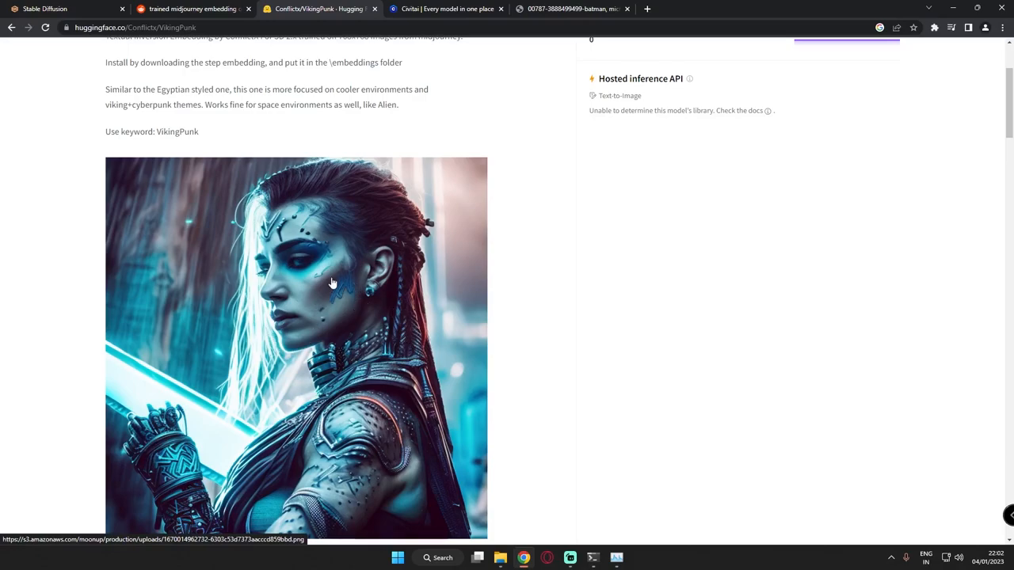
# Step: Browse the Civitai gallery of highest-rated textual inversion embeddings
pyautogui.click(446, 9)
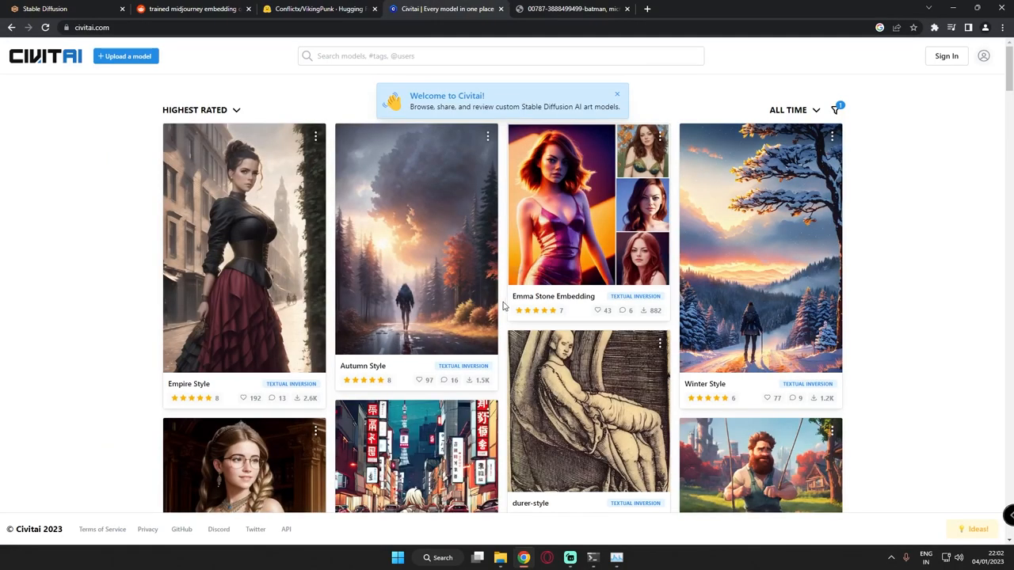
pyautogui.moveTo(776, 243)
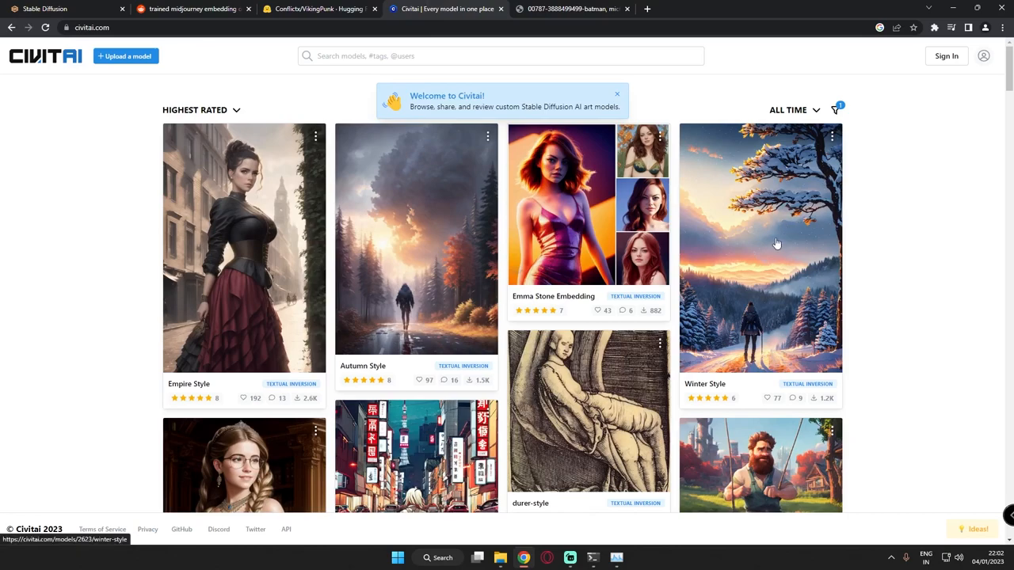
pyautogui.scroll(-3)
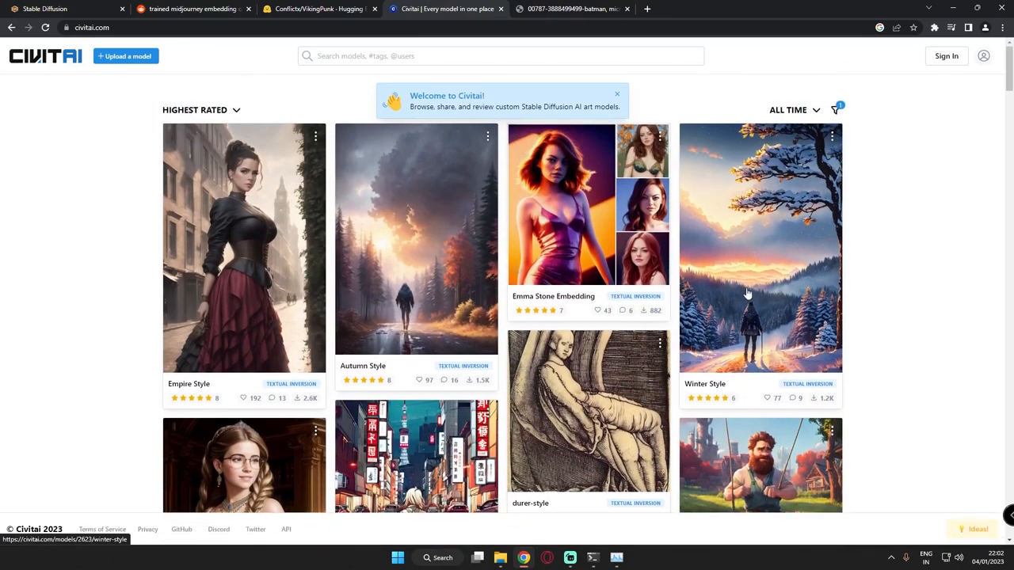
pyautogui.moveTo(738, 282)
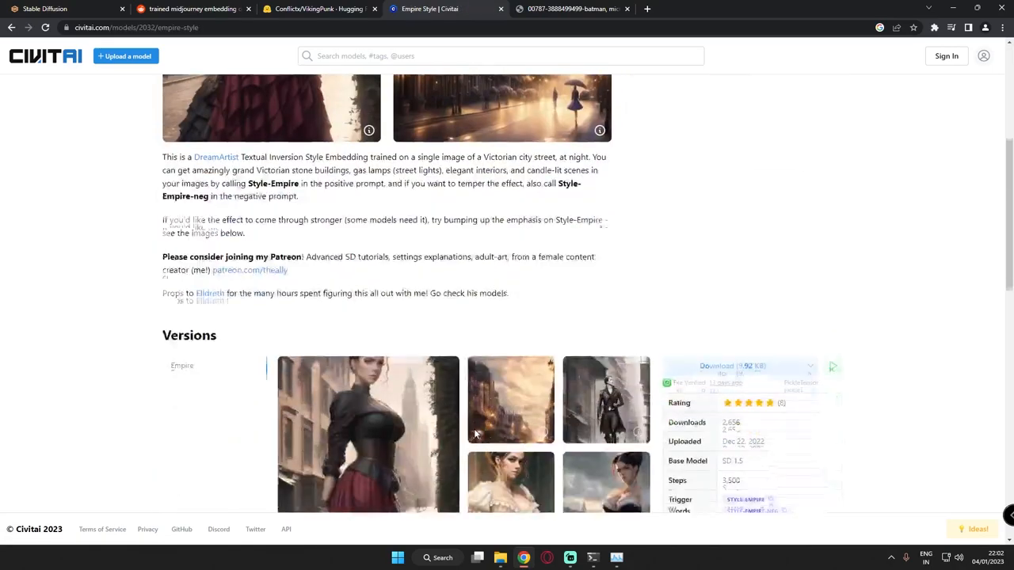
pyautogui.scroll(-3)
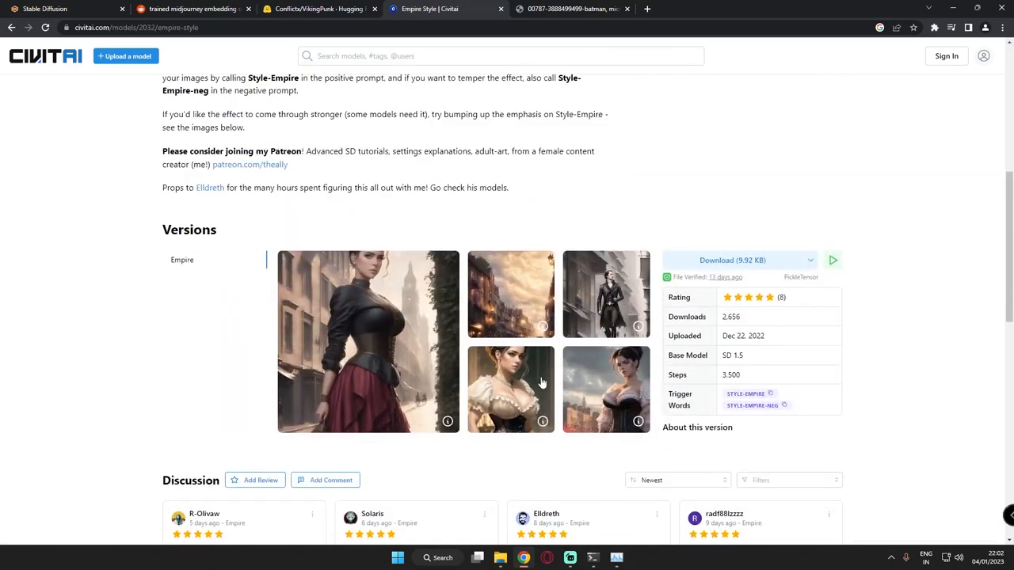
# Step: Step through the Empire Style sample images in the lightbox, then close it and scroll the page
pyautogui.click(367, 342)
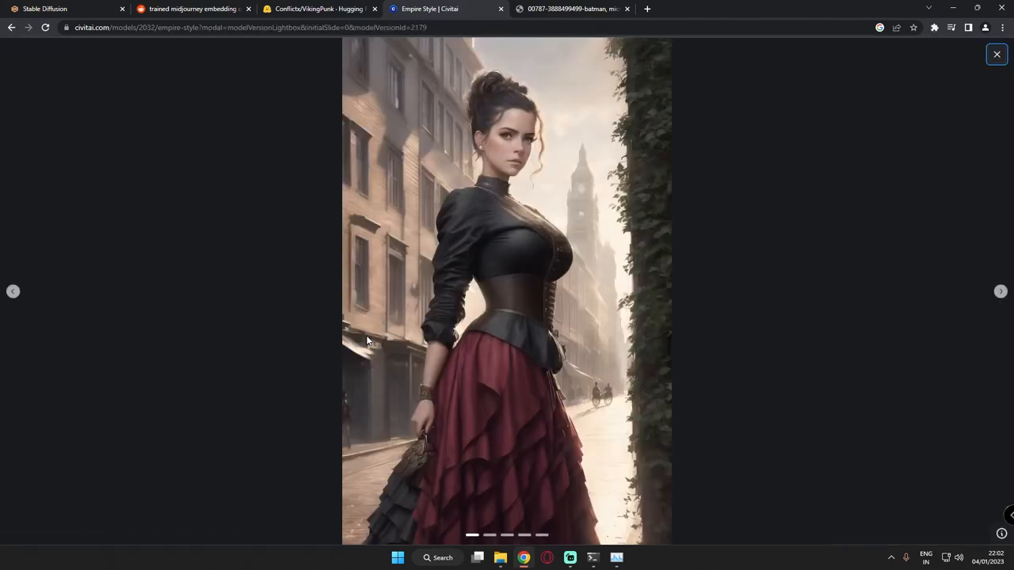
pyautogui.click(1001, 291)
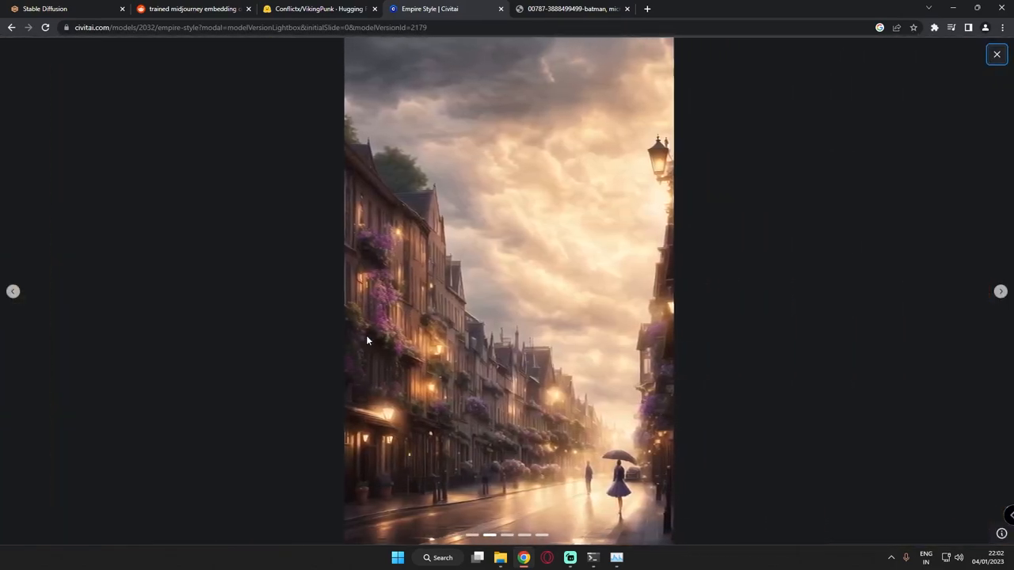
pyautogui.click(1000, 291)
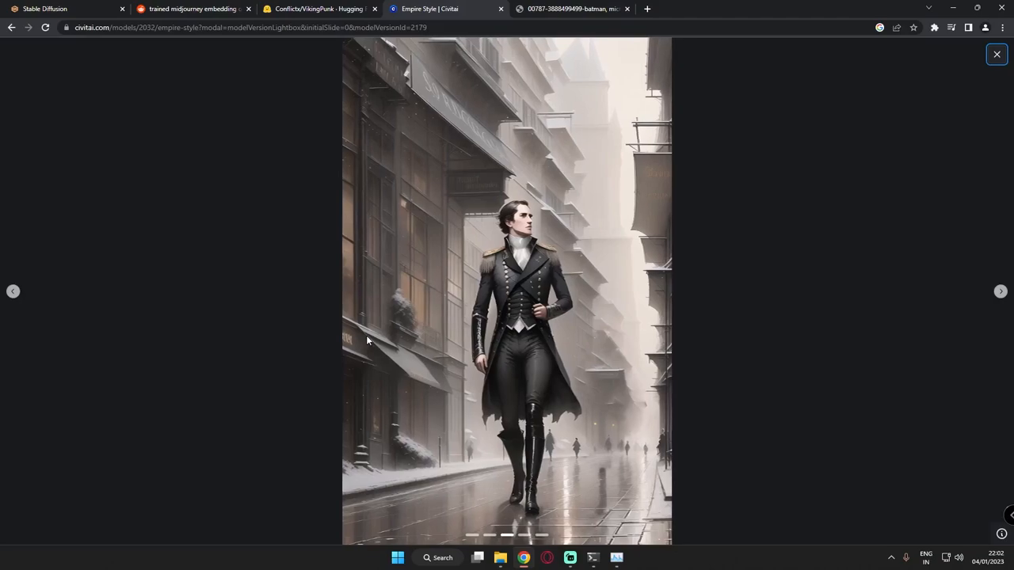
pyautogui.click(997, 54)
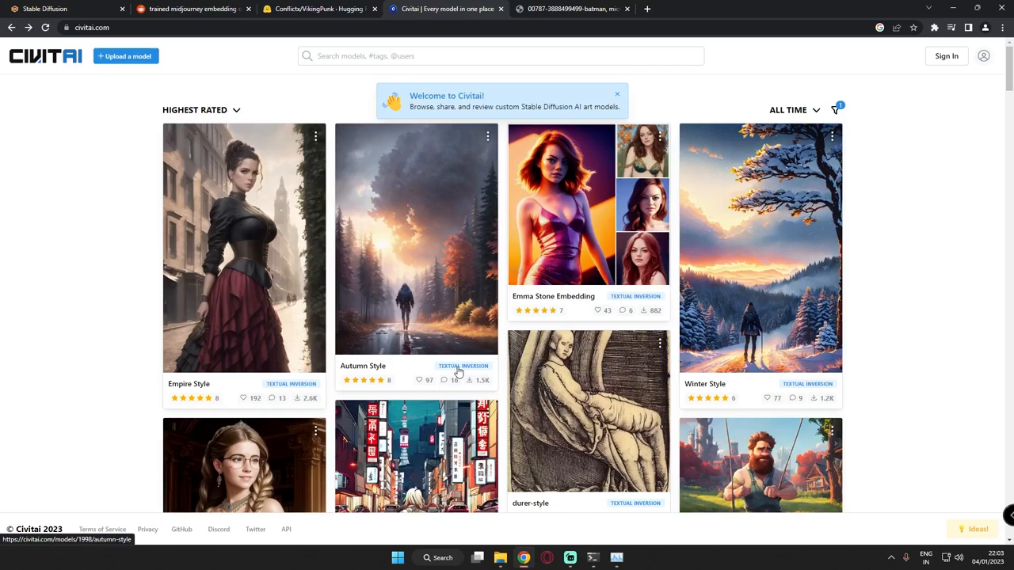
pyautogui.scroll(-3)
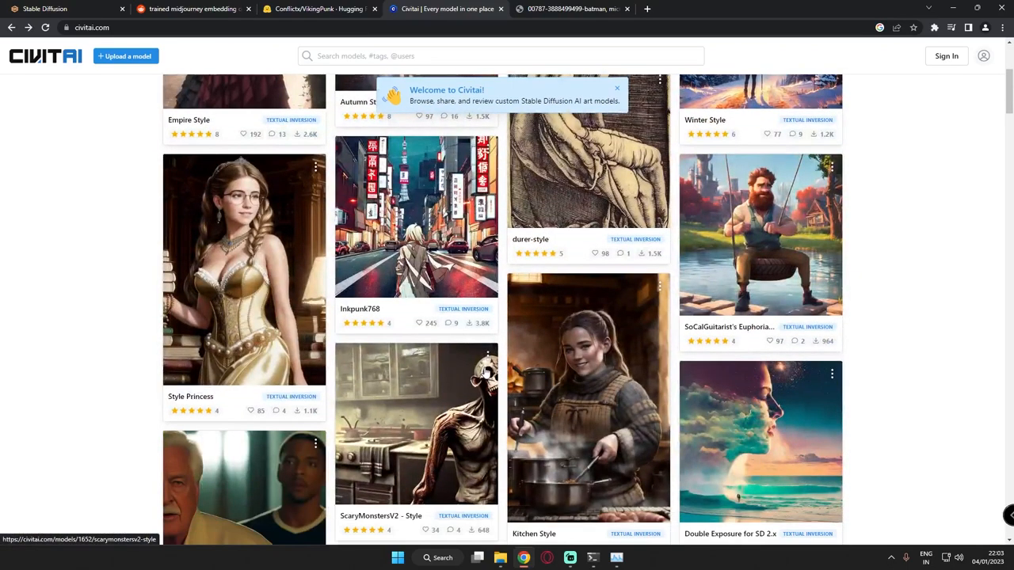
pyautogui.scroll(3)
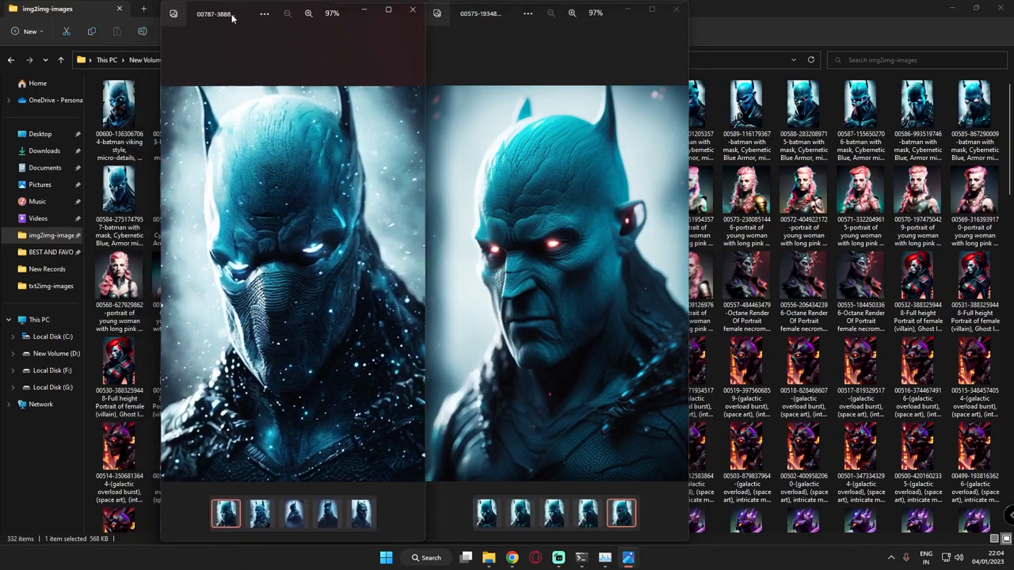
# Step: Cycle through four more saved Batman variations in the right Photos window beside the fixed left image
pyautogui.click(594, 519)
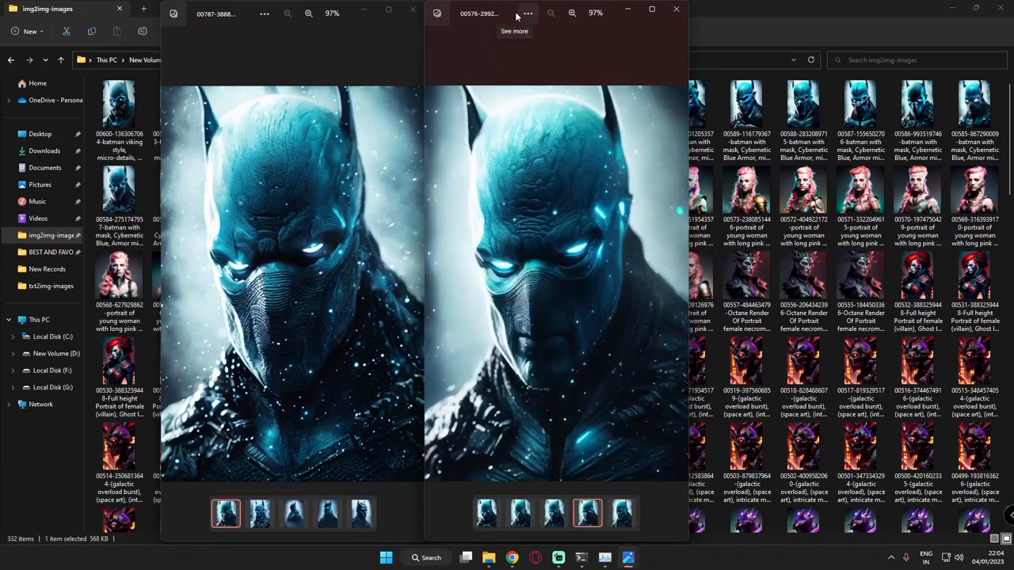
pyautogui.click(550, 514)
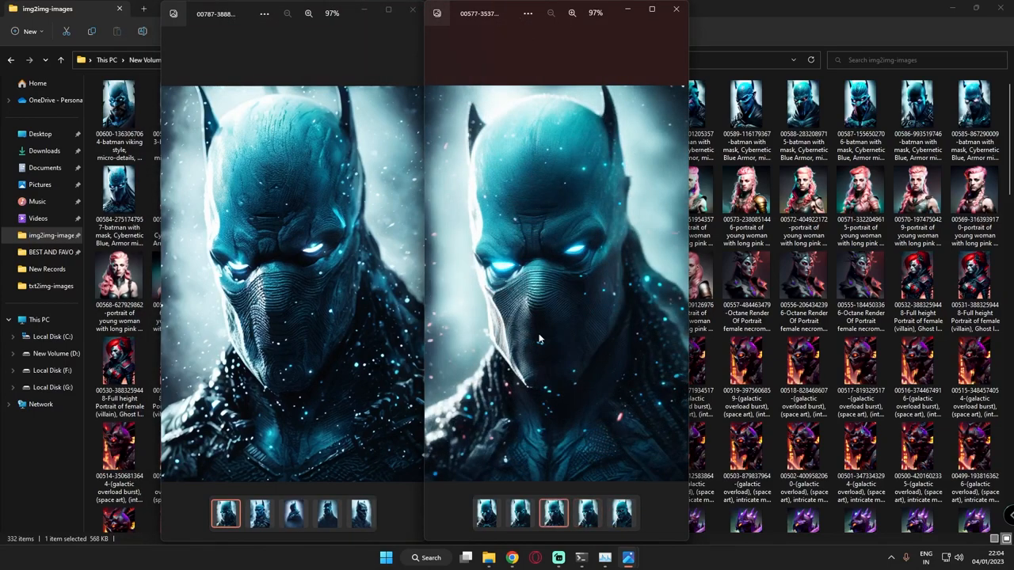
pyautogui.click(520, 514)
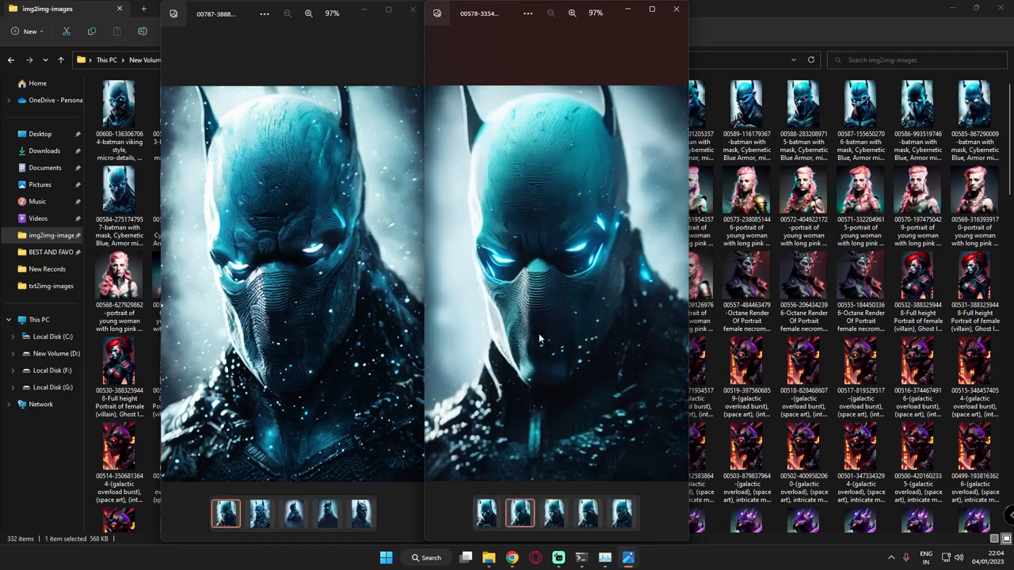
pyautogui.click(486, 516)
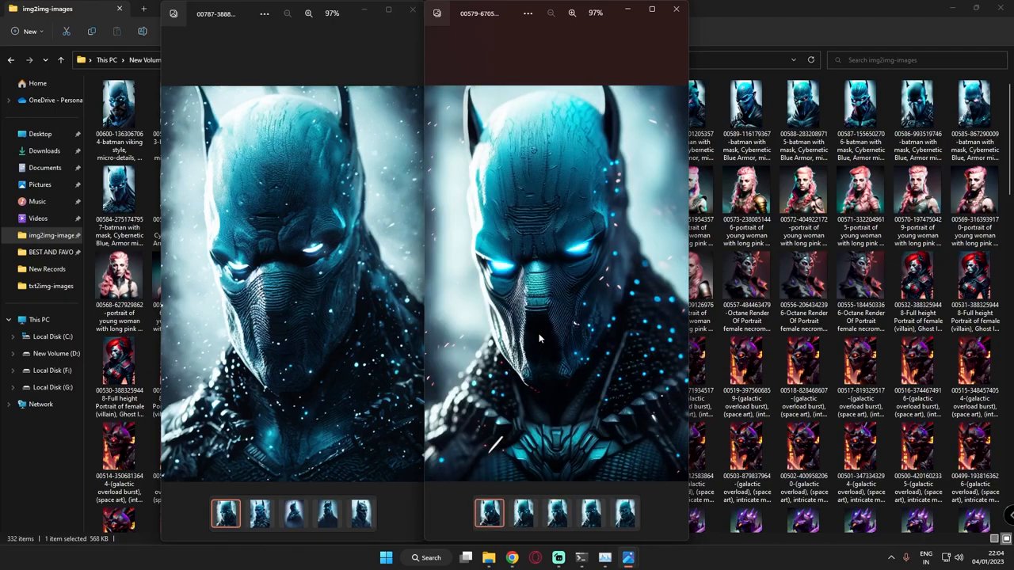
pyautogui.moveTo(571, 416)
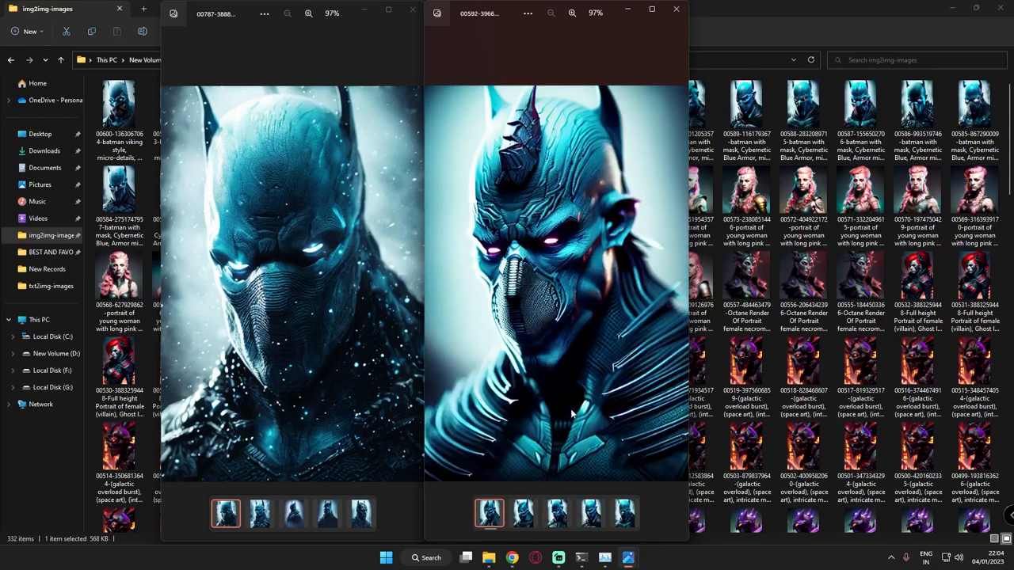
pyautogui.moveTo(558, 558)
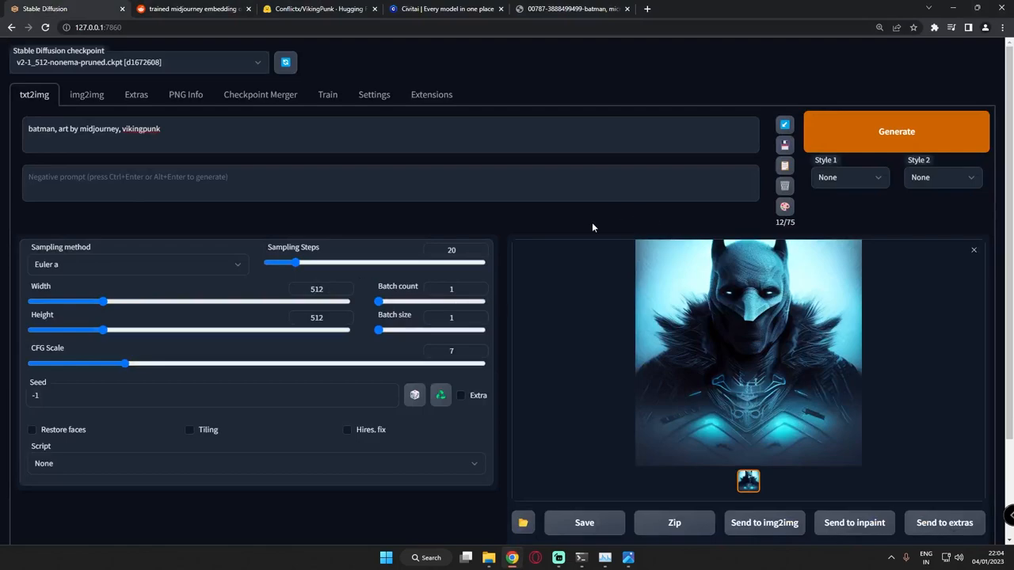
pyautogui.moveTo(436, 167)
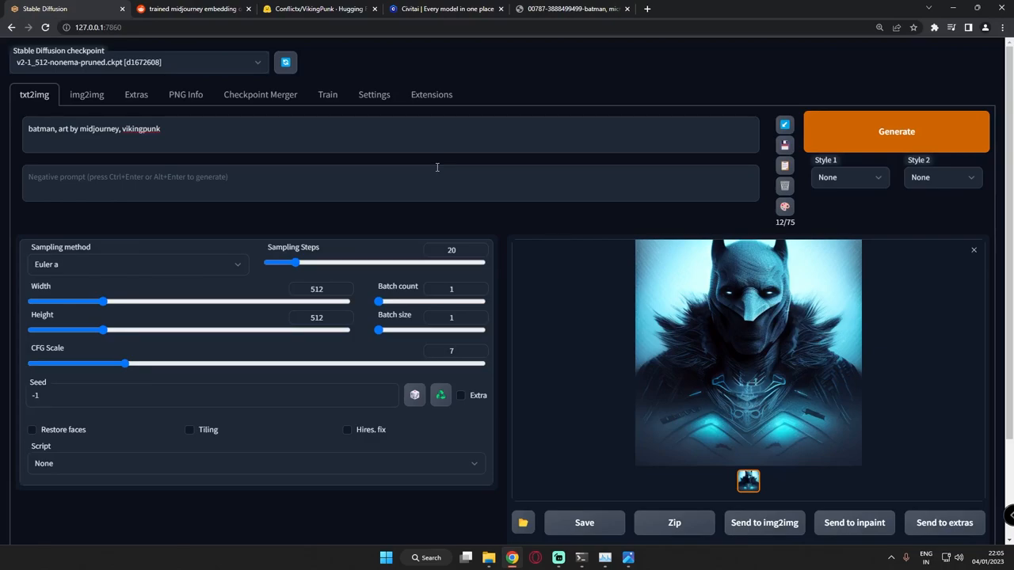
pyautogui.moveTo(447, 177)
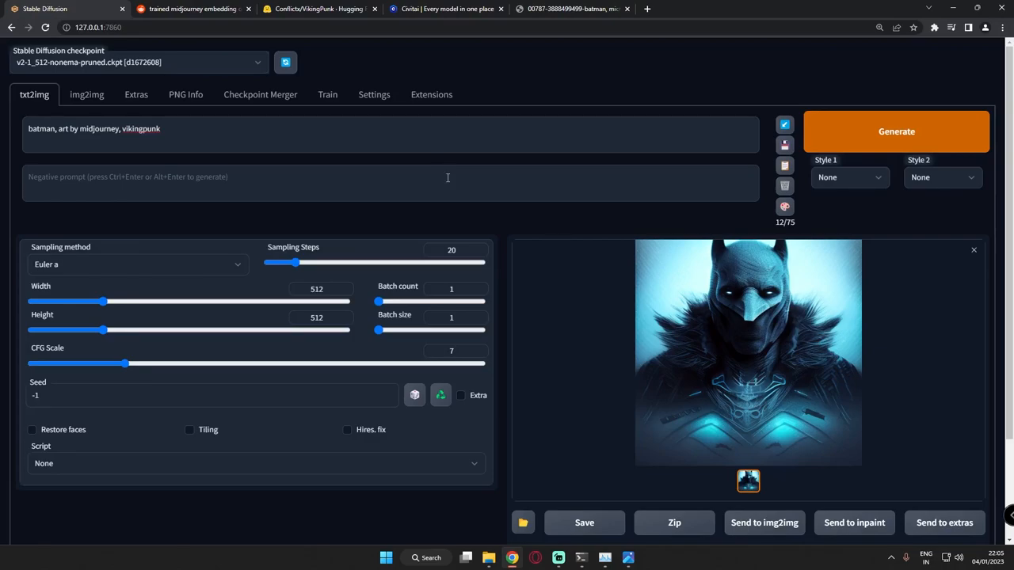